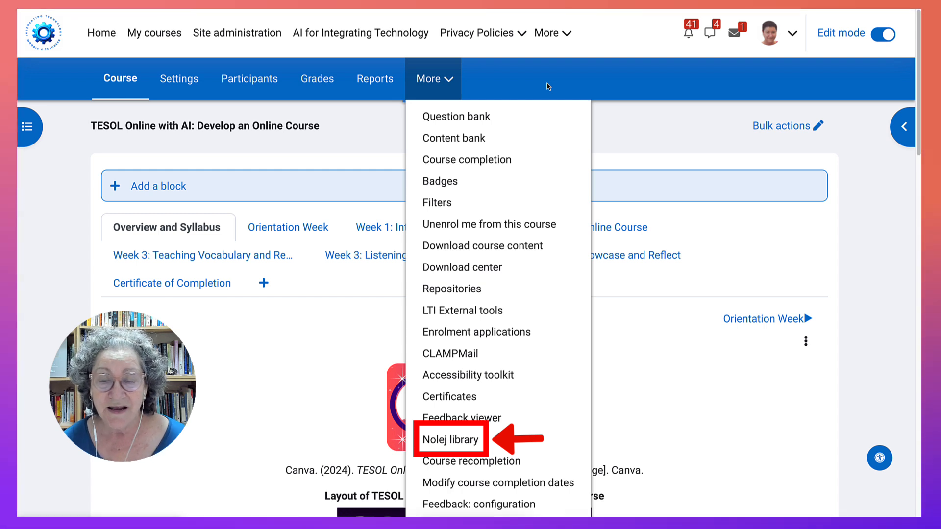
mouse_move(546, 90)
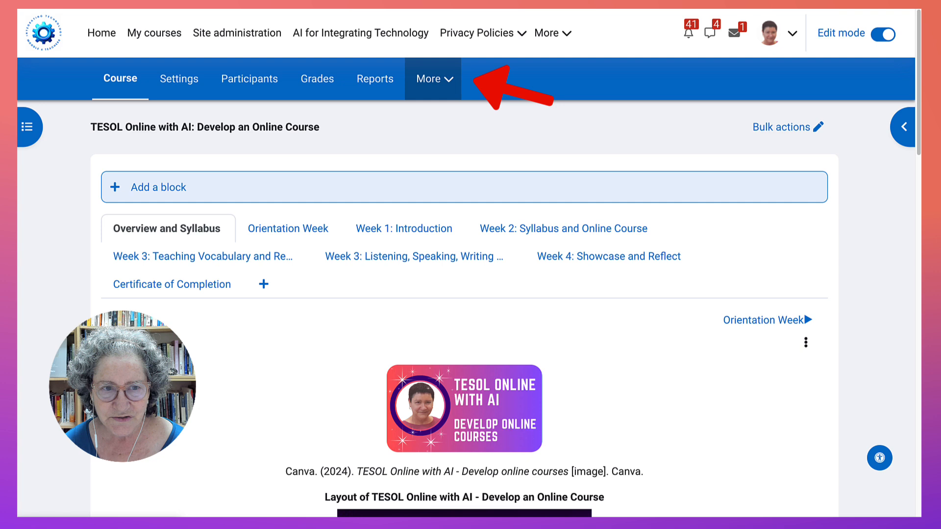
Reach the course's Nolej library from the More menu, listing the Video module
click(434, 78)
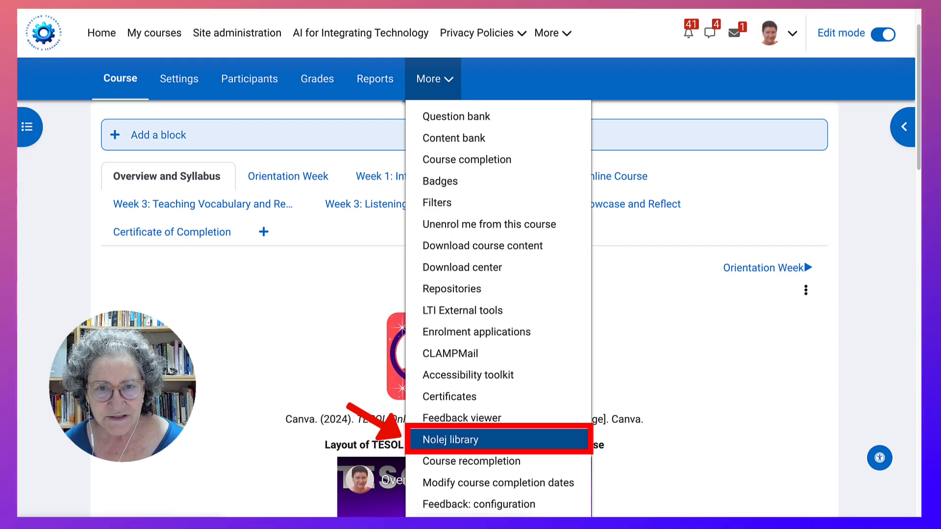
click(447, 440)
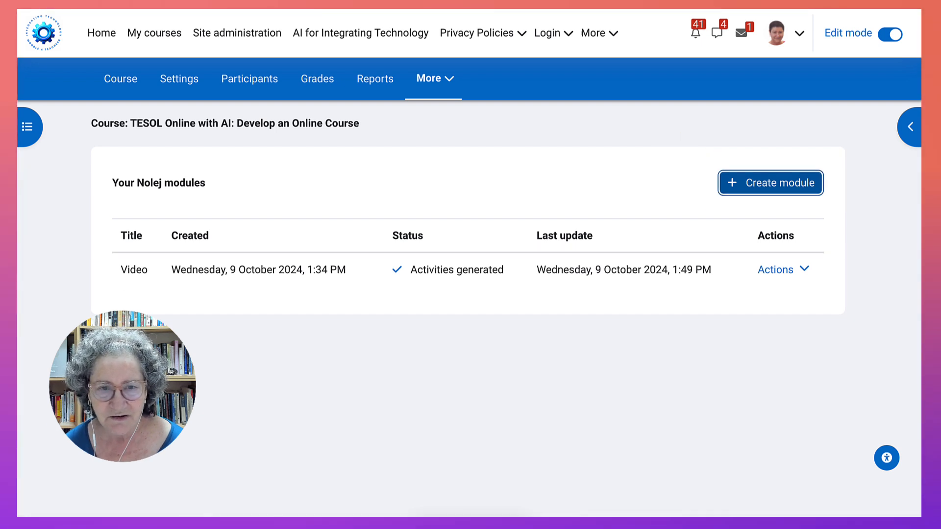
Start a new Nolej module titled 'TESOL Online with AI Overview'
click(770, 183)
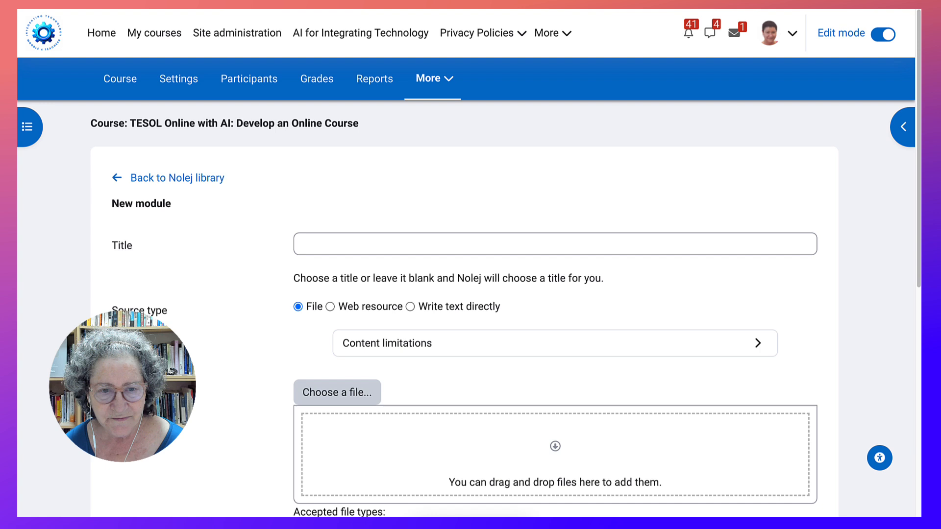
click(553, 244)
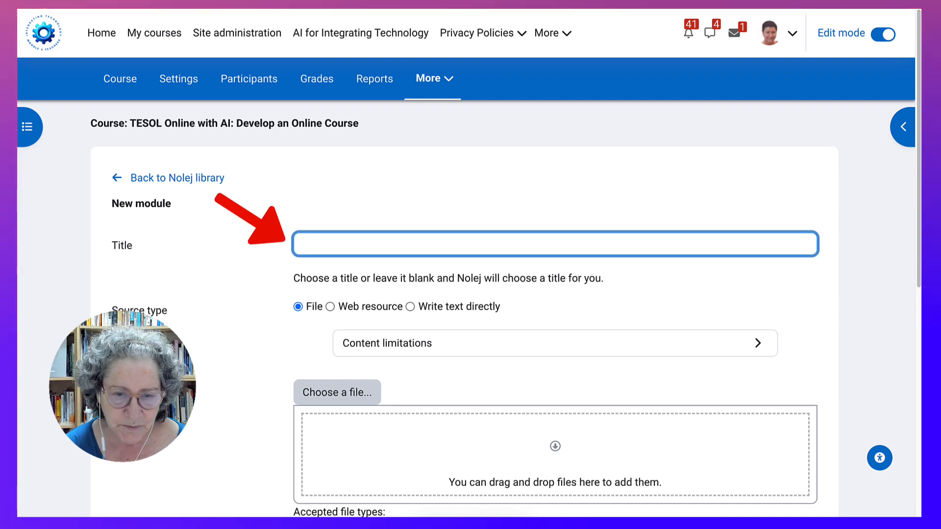
text(TESOL Online w)
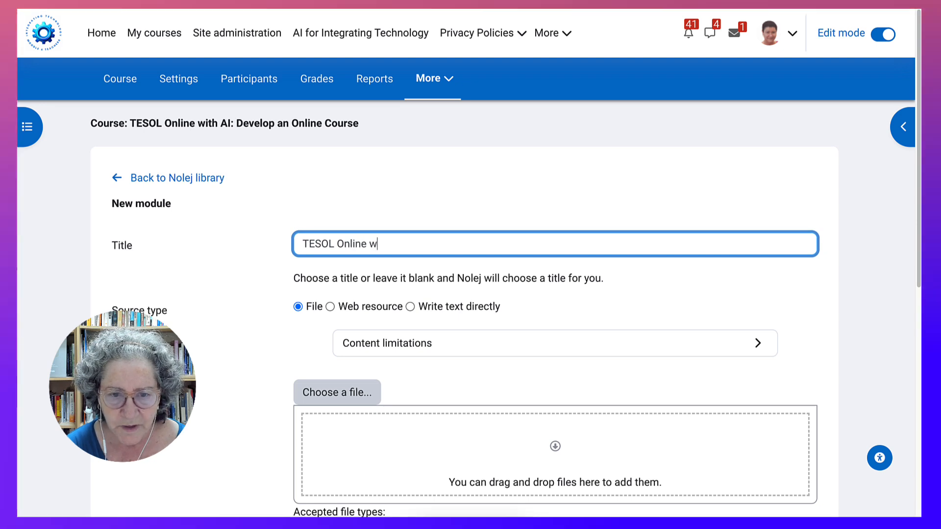
text(ith AI)
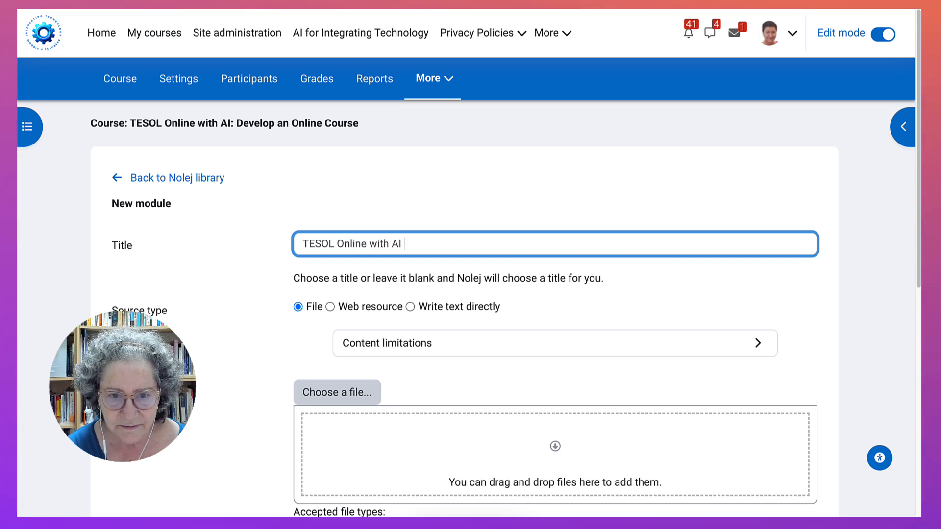
text(O)
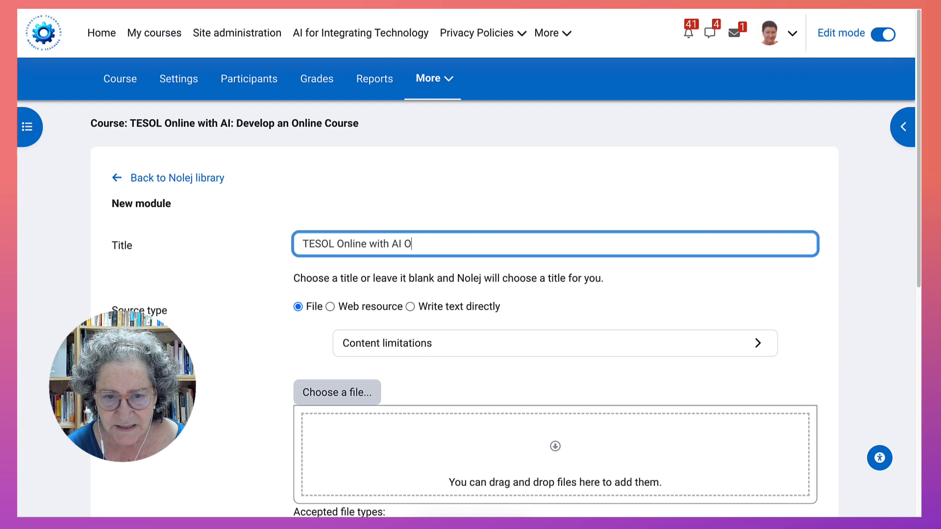
text(vervie)
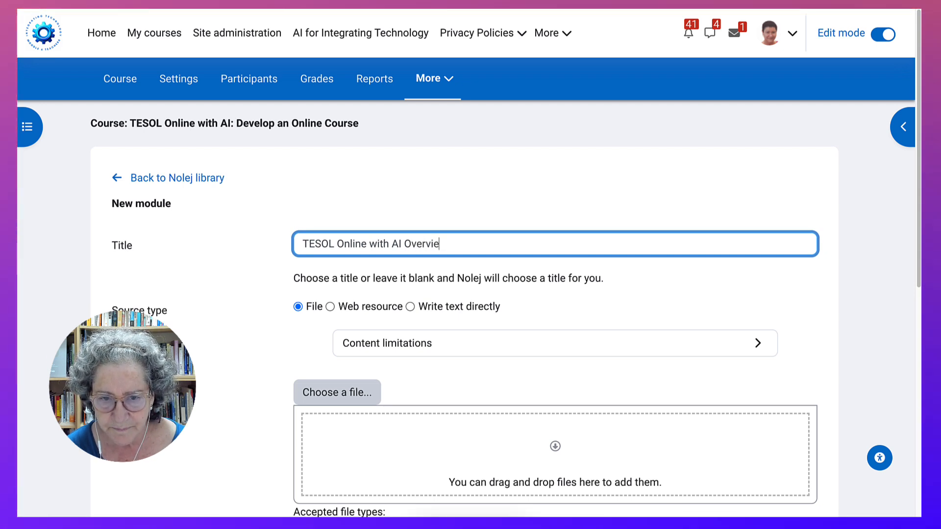
text(w)
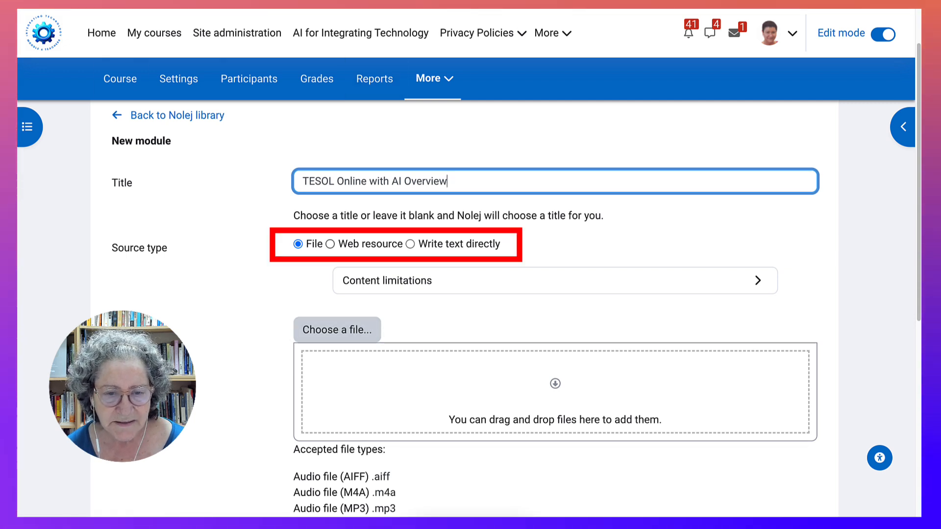
scroll(down, 3)
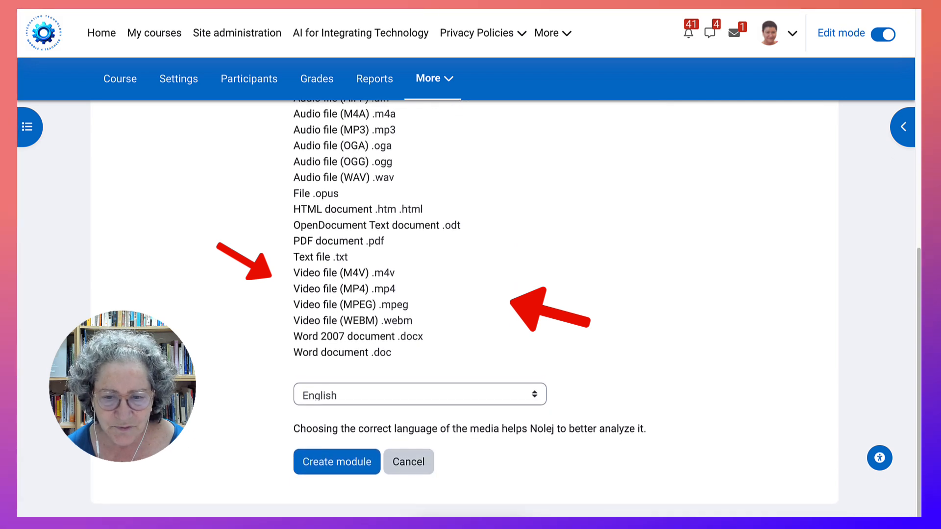
click(419, 394)
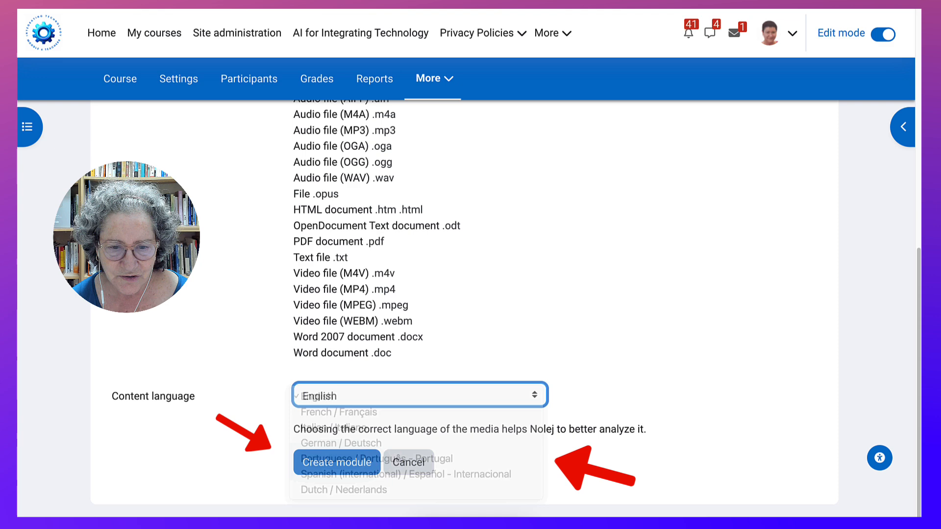
click(419, 395)
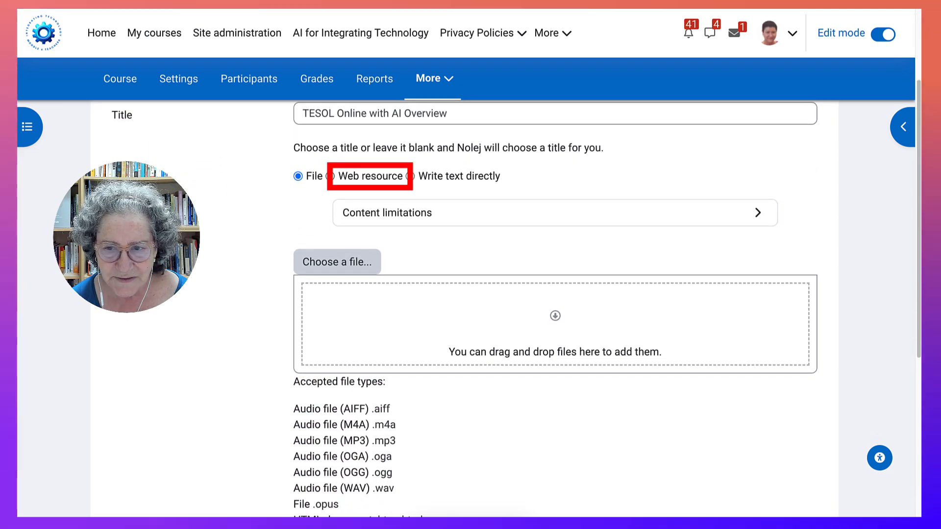
Expand Content limitations and review the audio, video and document limits
click(555, 212)
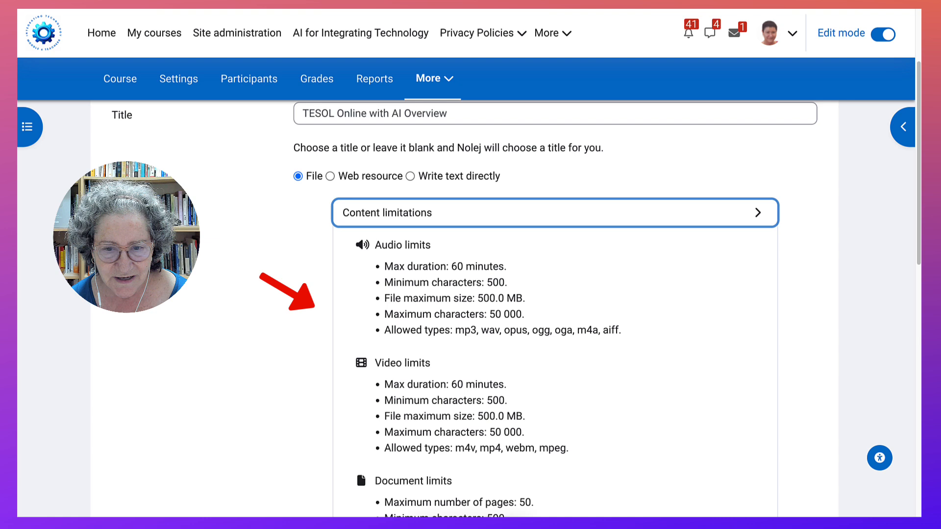
scroll(down, 3)
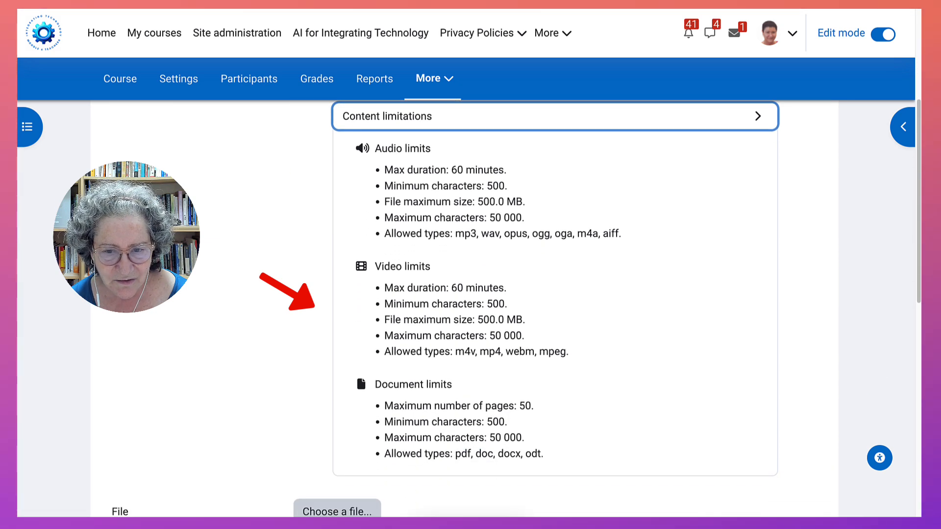
scroll(down, 3)
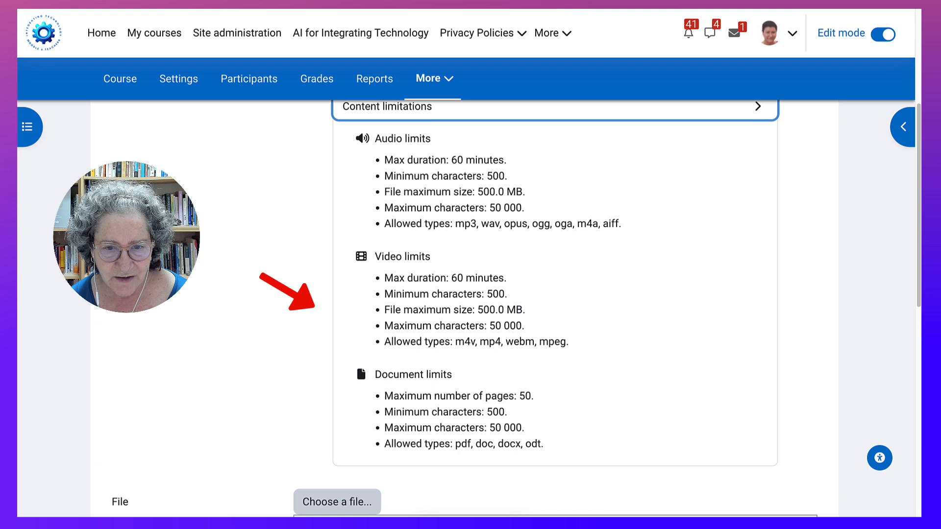
scroll(down, 3)
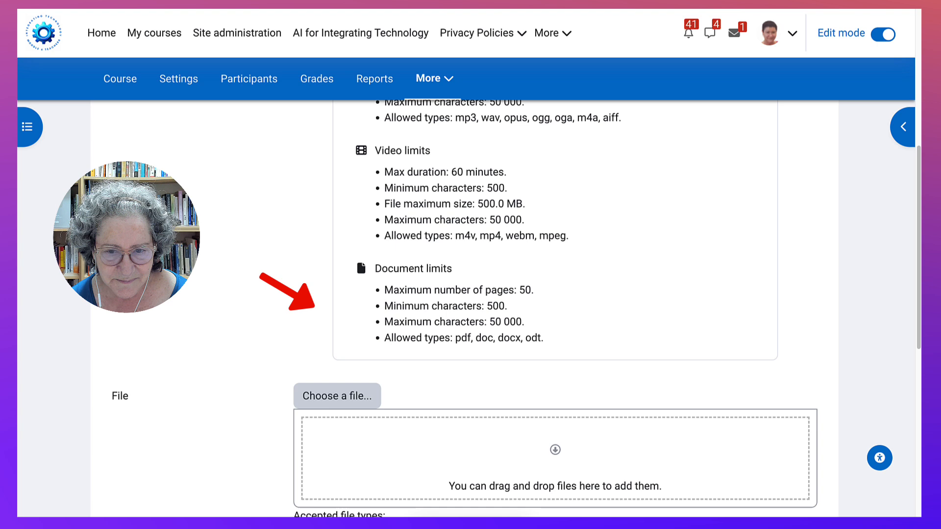
scroll(up, 3)
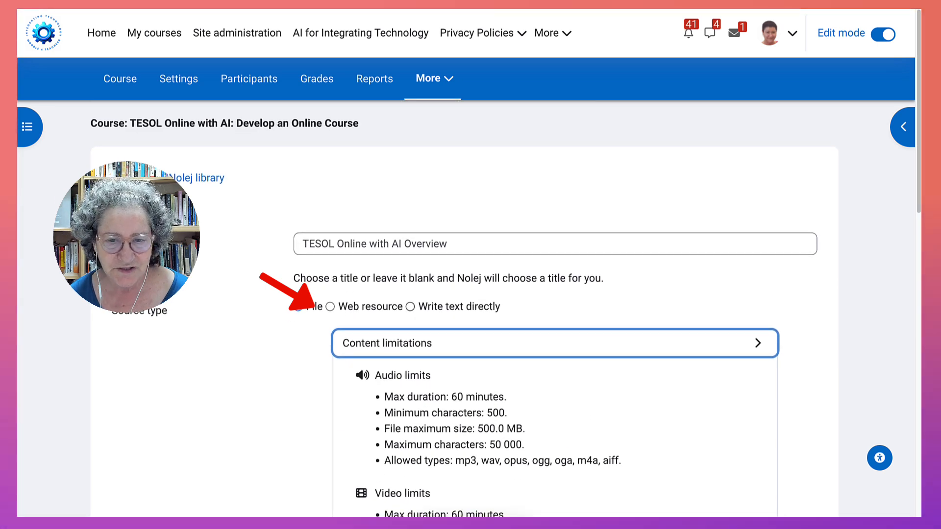
Try the Write text directly source with full toolbar, then switch to Web resource
click(411, 306)
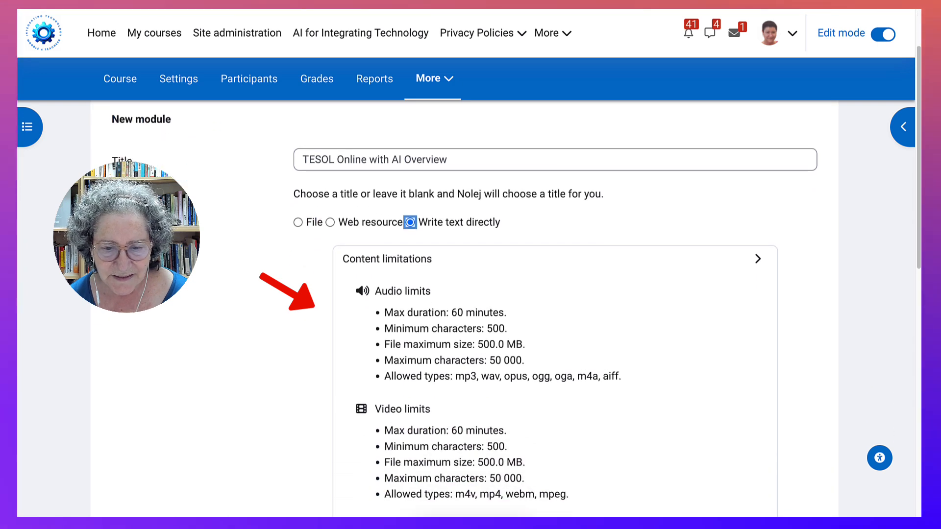
scroll(down, 3)
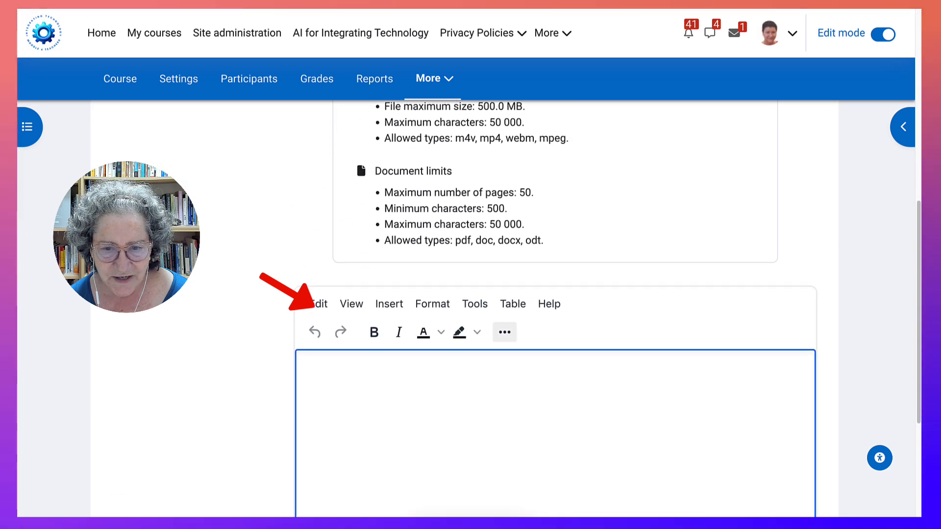
click(504, 333)
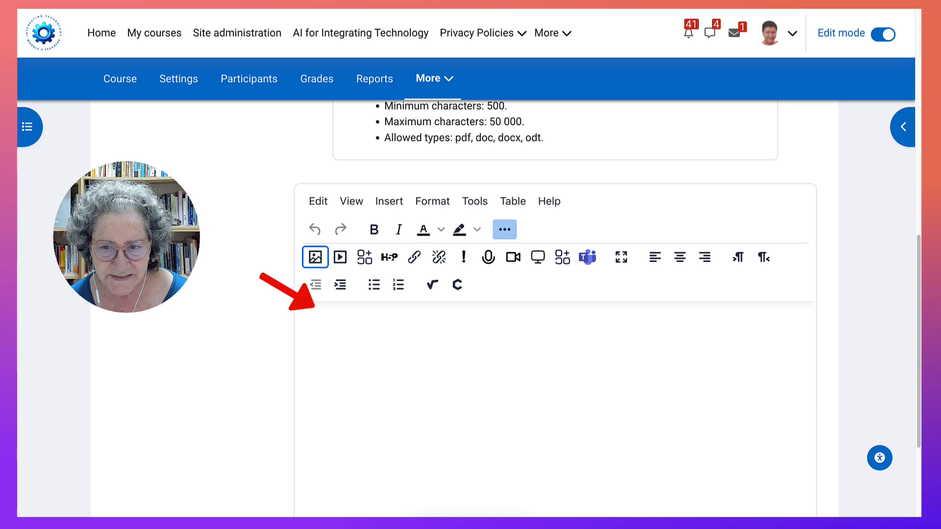
scroll(down, 3)
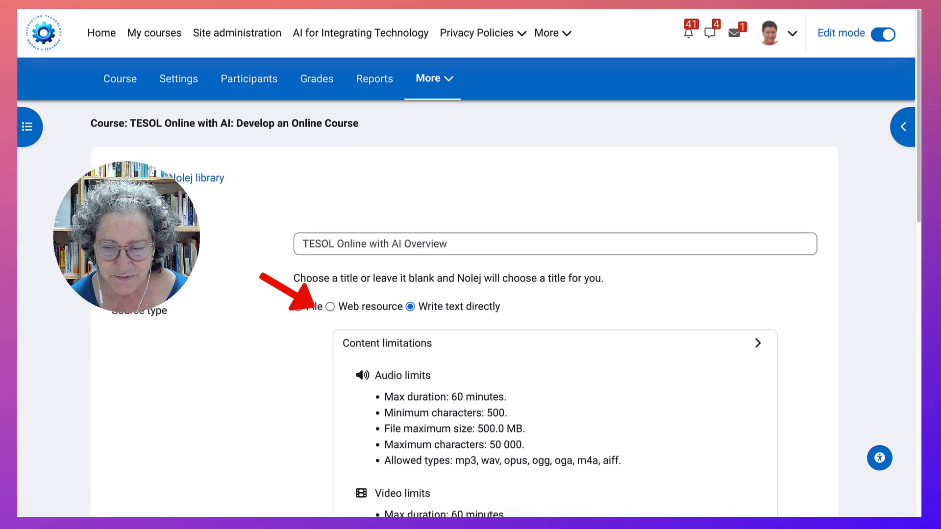
click(330, 307)
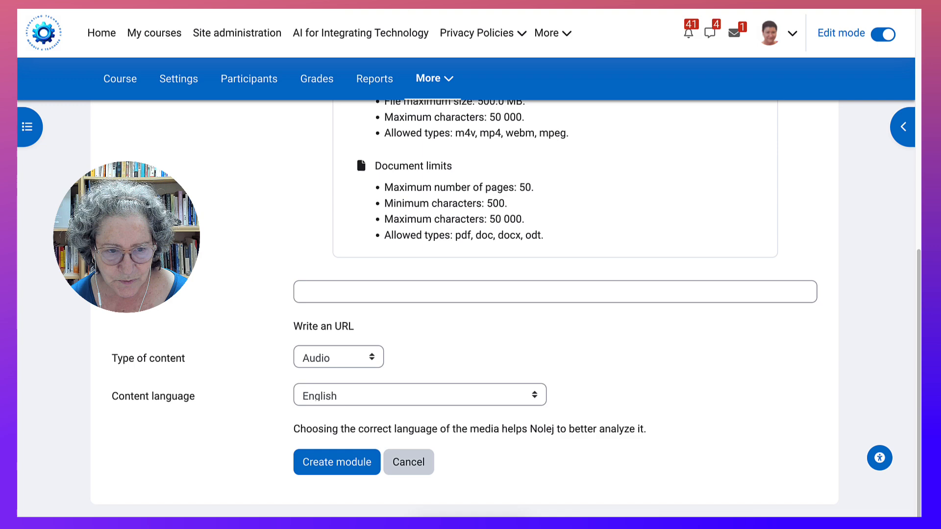
click(329, 169)
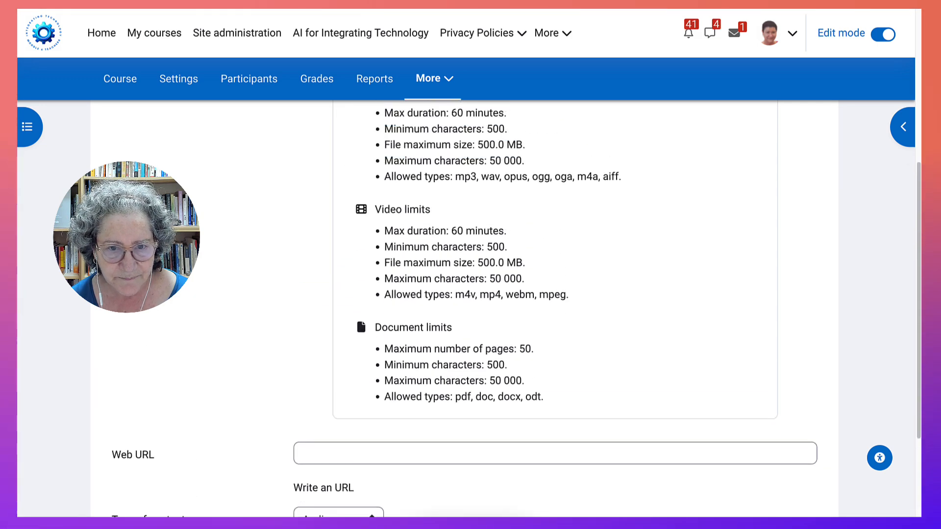
scroll(down, 3)
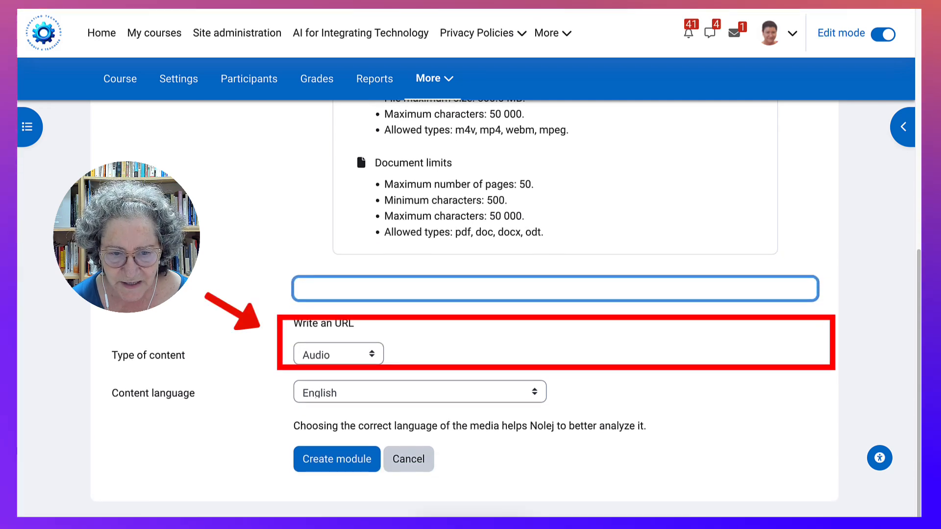
click(338, 353)
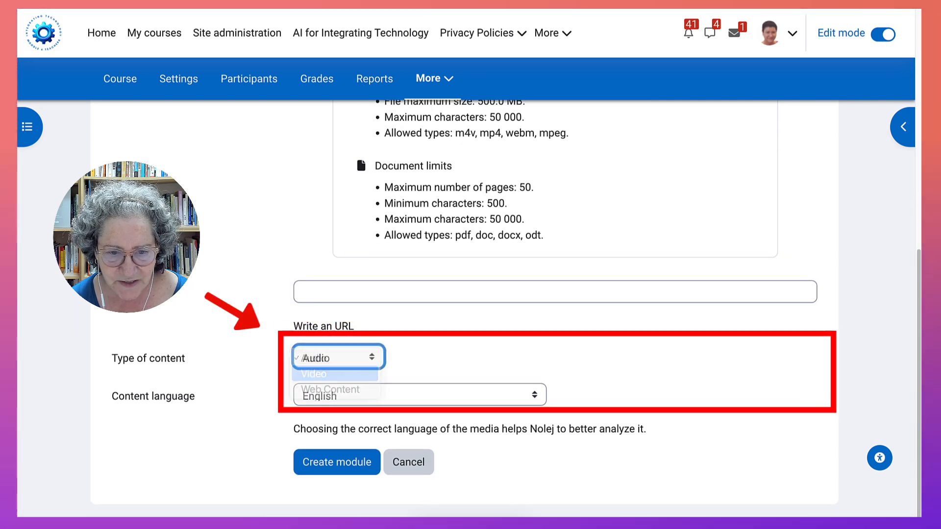
click(313, 373)
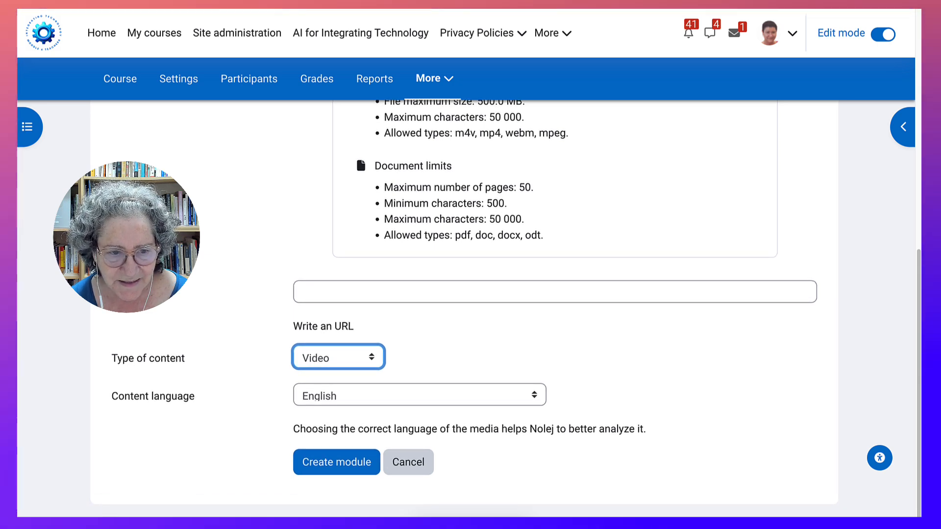
text(https://youtu.be/MSNI7wku2sU)
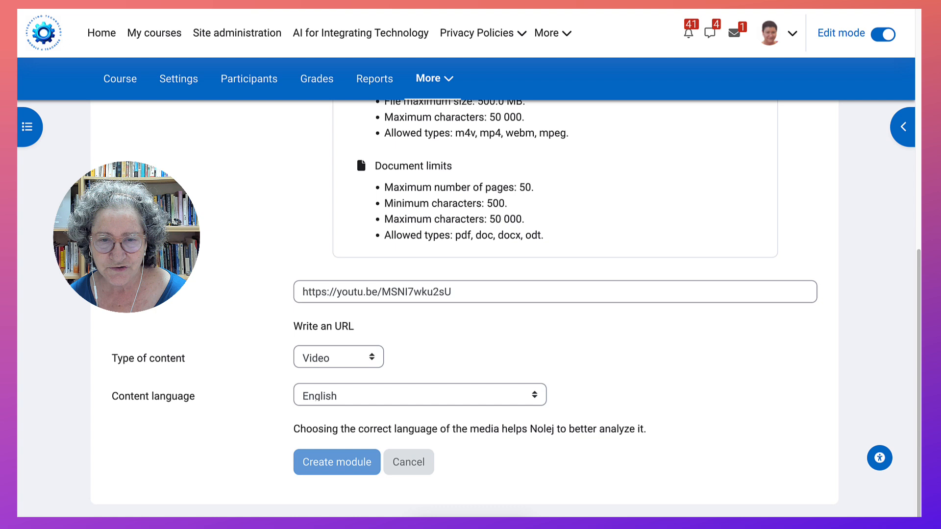
Create the module from the YouTube link, starting its transcription
click(336, 461)
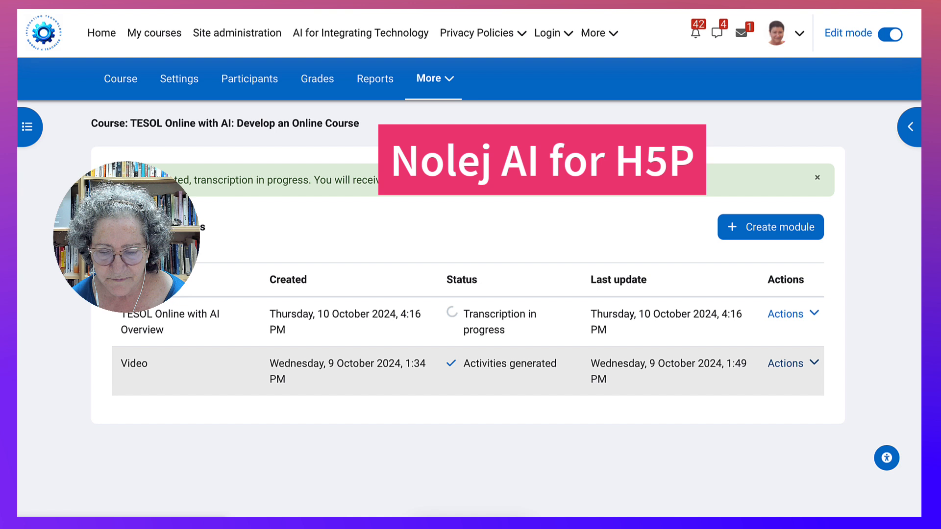
View the Video module's activities and flip through the HTML and Generico concept cards
click(792, 363)
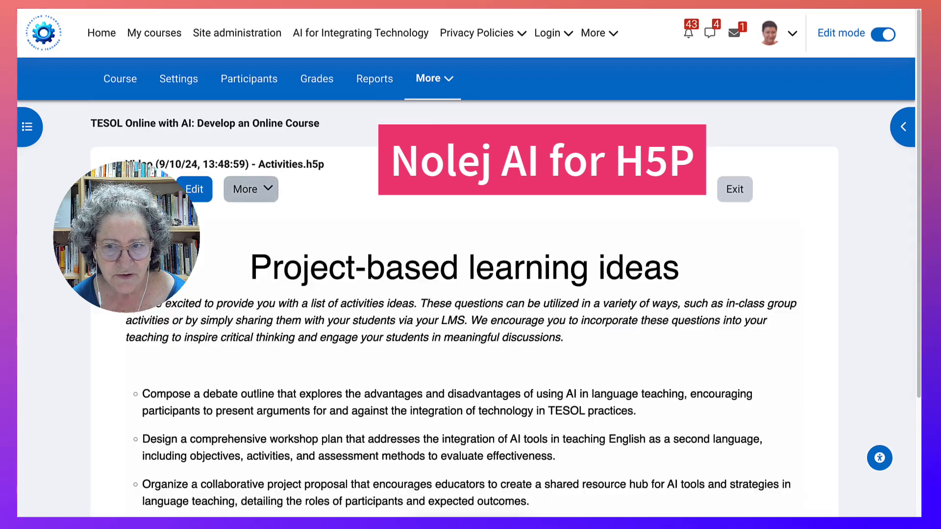
scroll(down, 3)
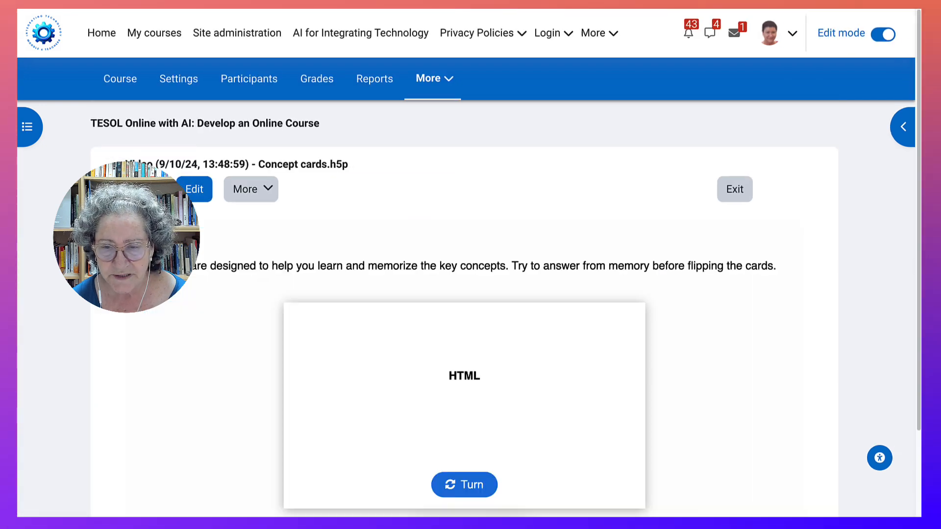
scroll(down, 3)
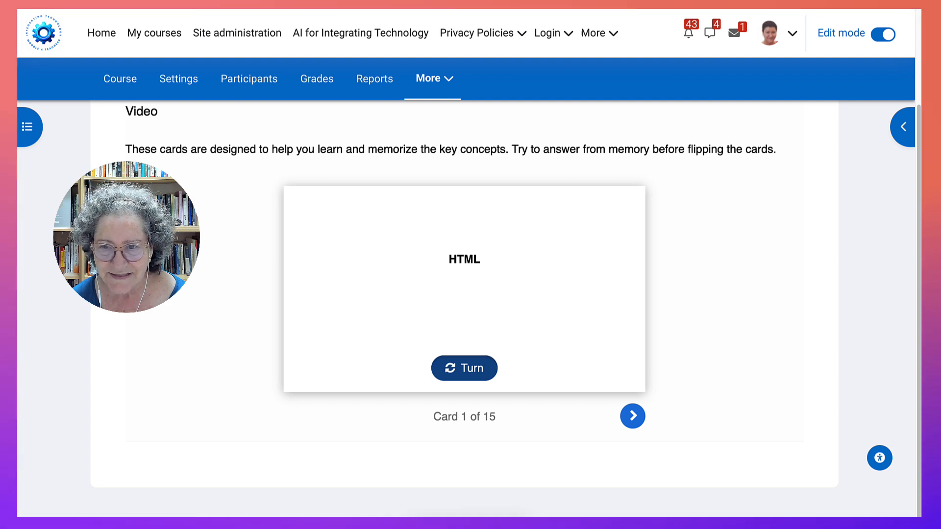
click(464, 368)
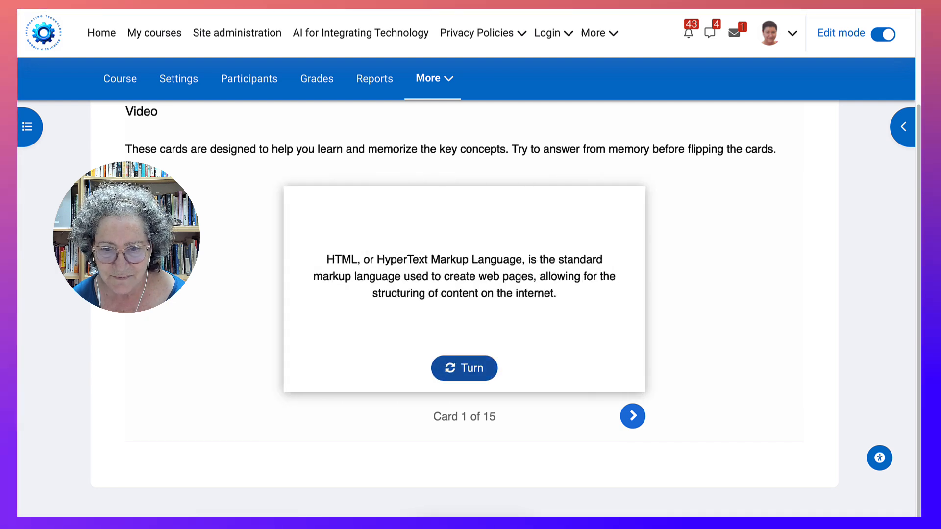
click(633, 416)
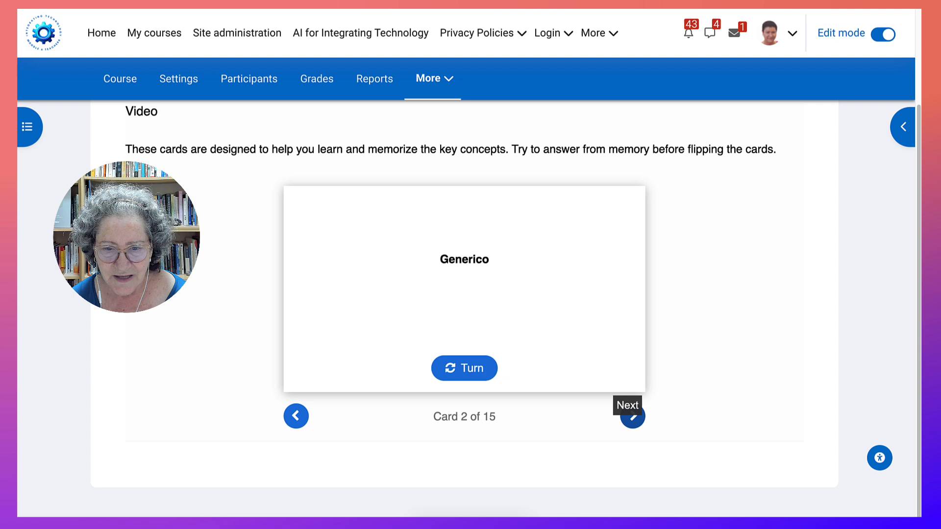
click(464, 368)
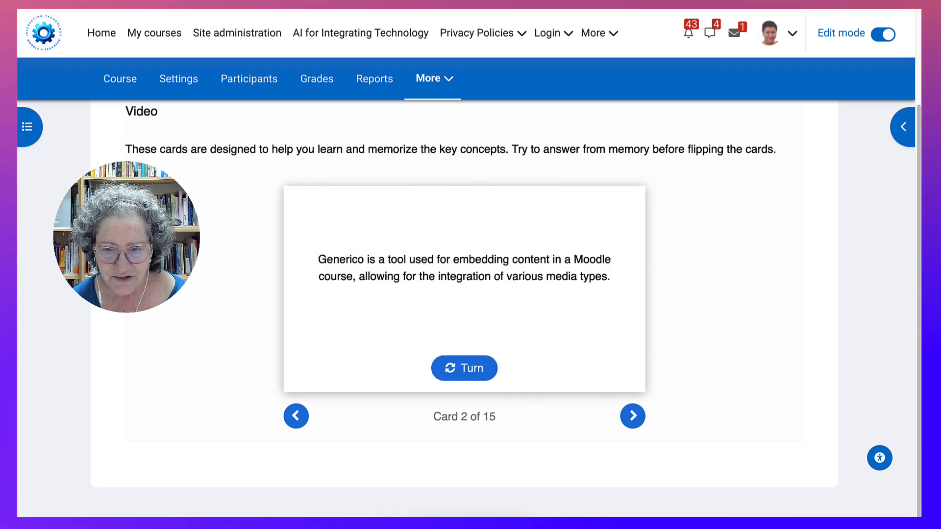
click(632, 416)
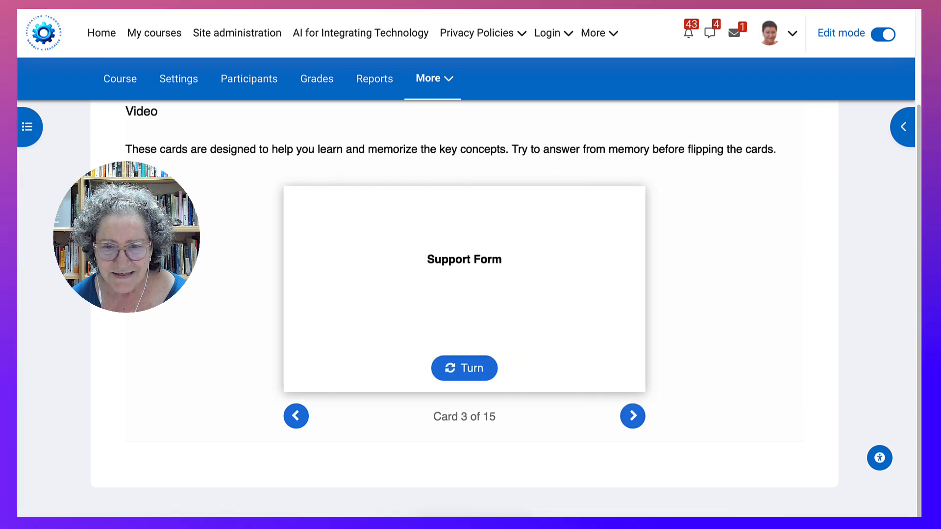
Continue through the Gmail Account, Podcast and Source Code cards to the Context cards set
click(632, 416)
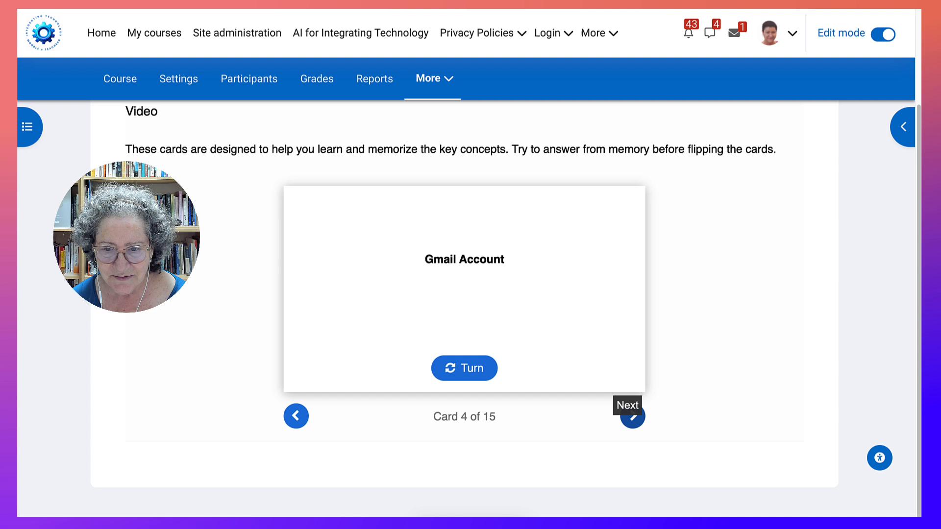
click(631, 417)
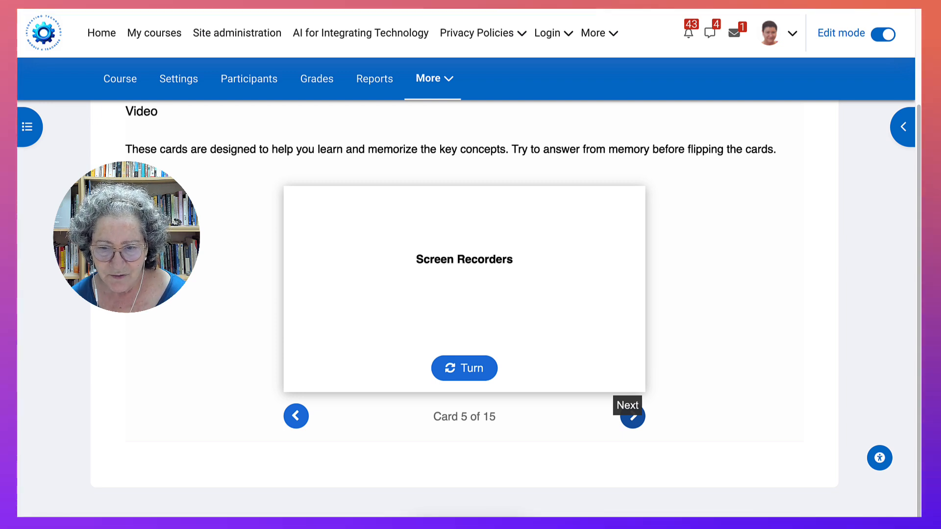
click(631, 415)
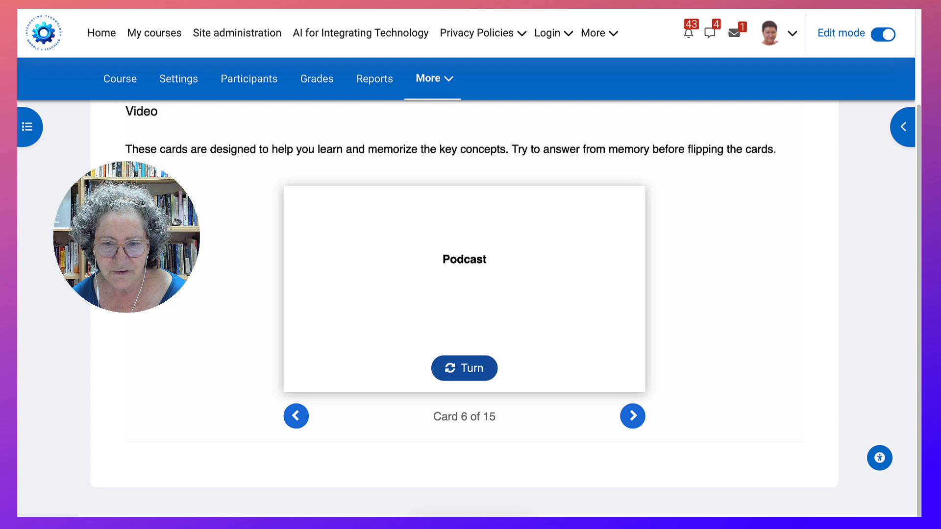
click(464, 367)
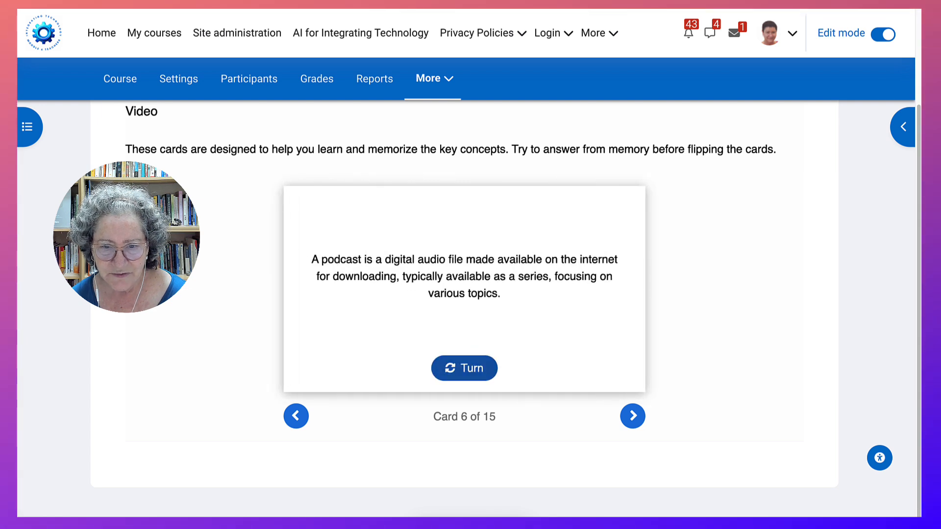
click(632, 416)
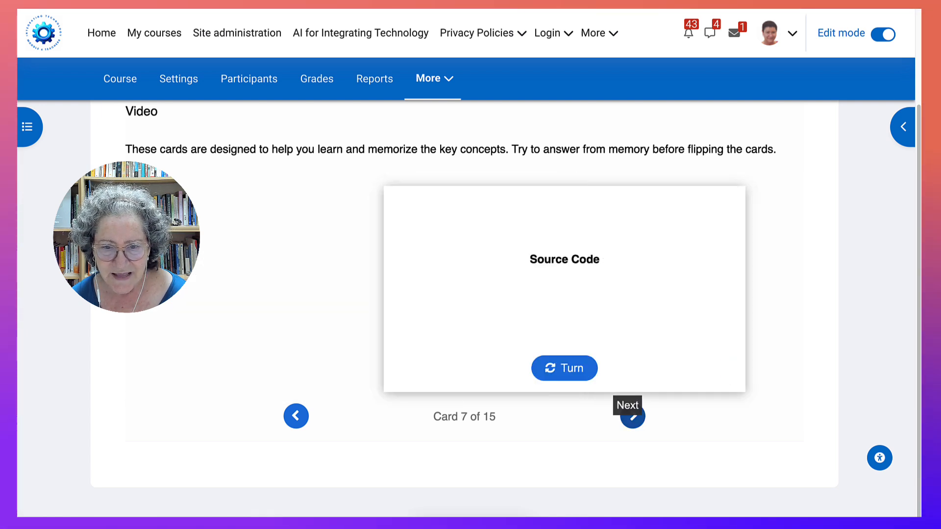
click(565, 368)
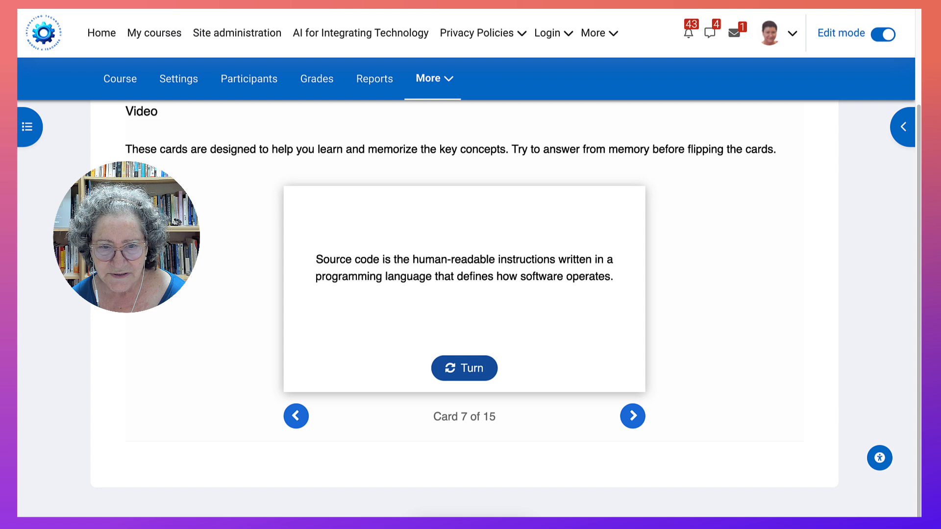
click(632, 415)
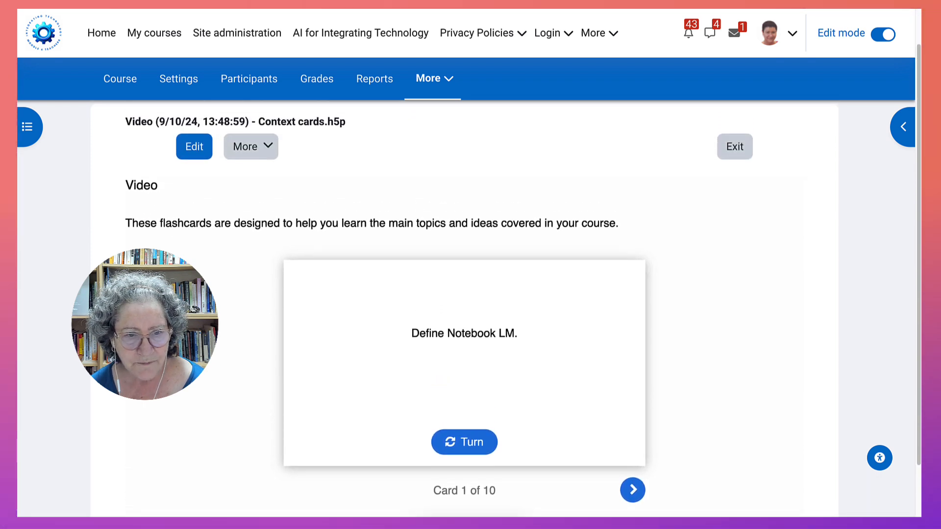
Reveal the Notebook LM context card answer and move on to the Crossword activity
scroll(down, 3)
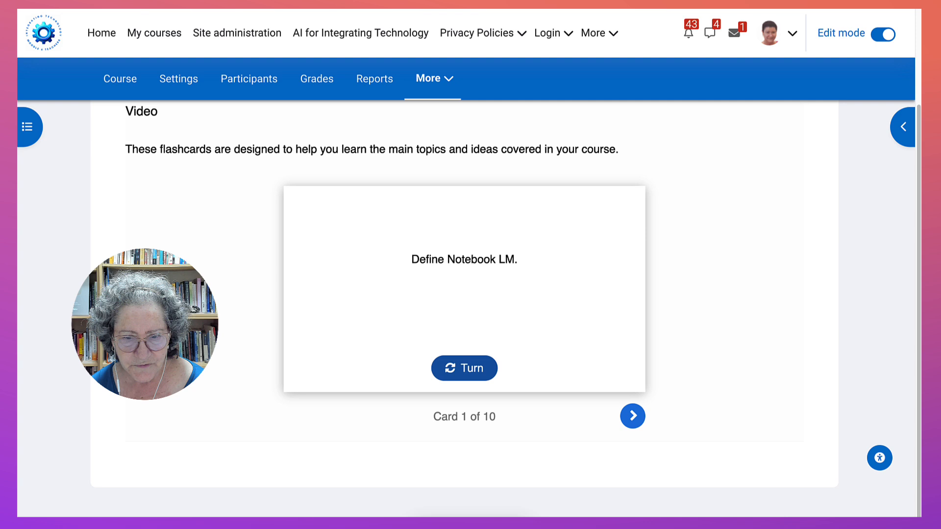
click(464, 367)
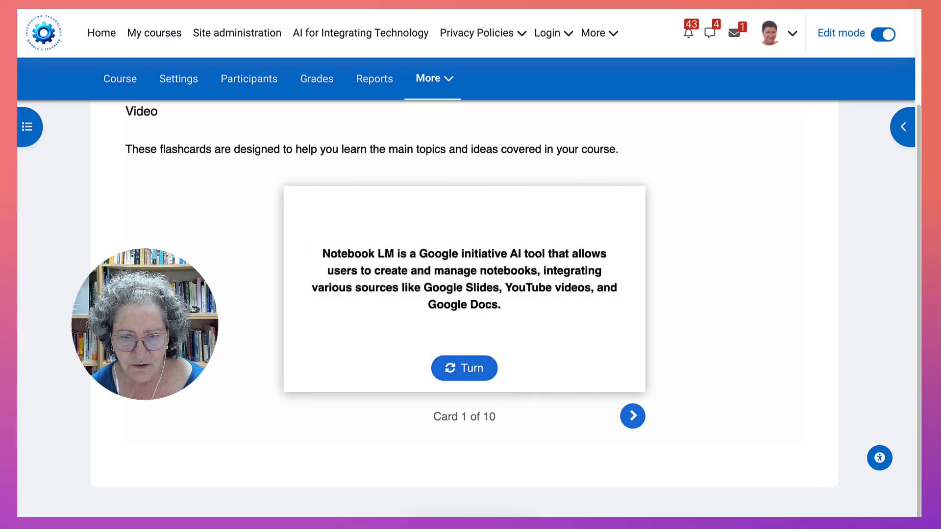
click(632, 415)
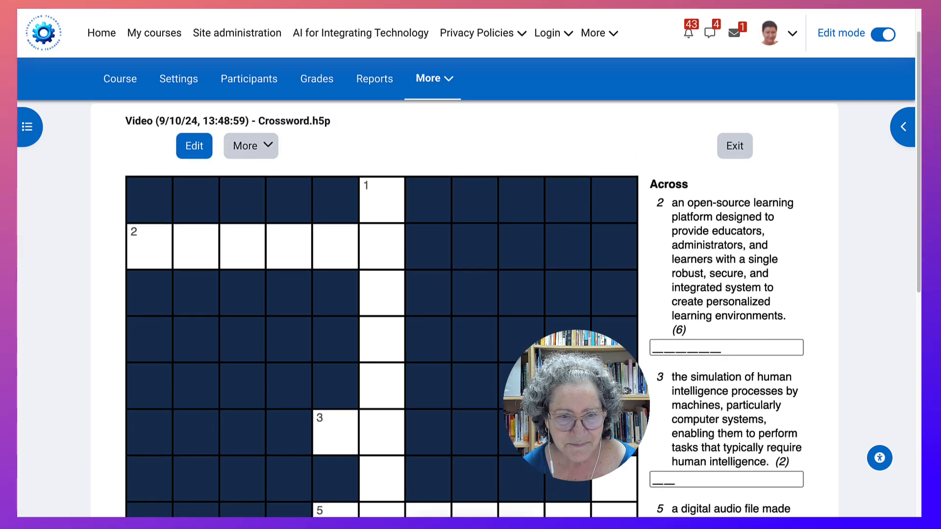
Select crossword square 1 and continue to the Drag the word activity
click(382, 200)
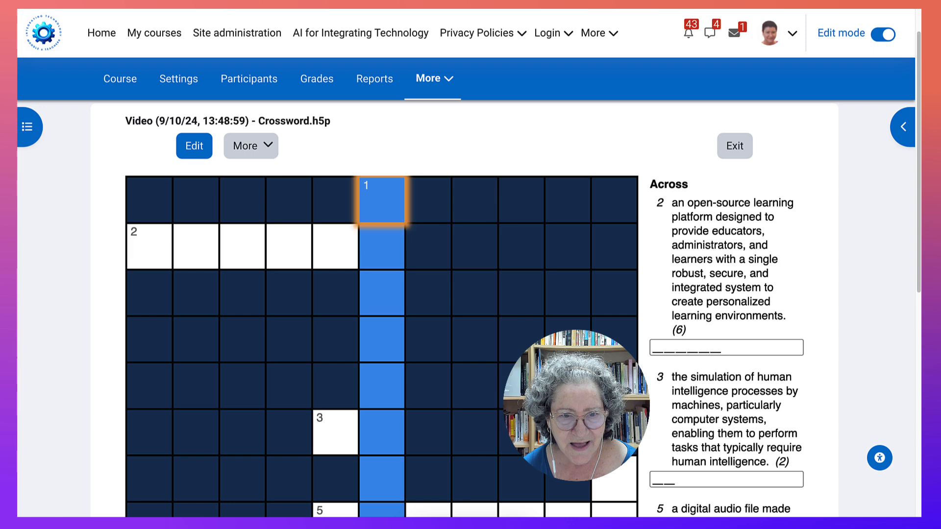
scroll(down, 3)
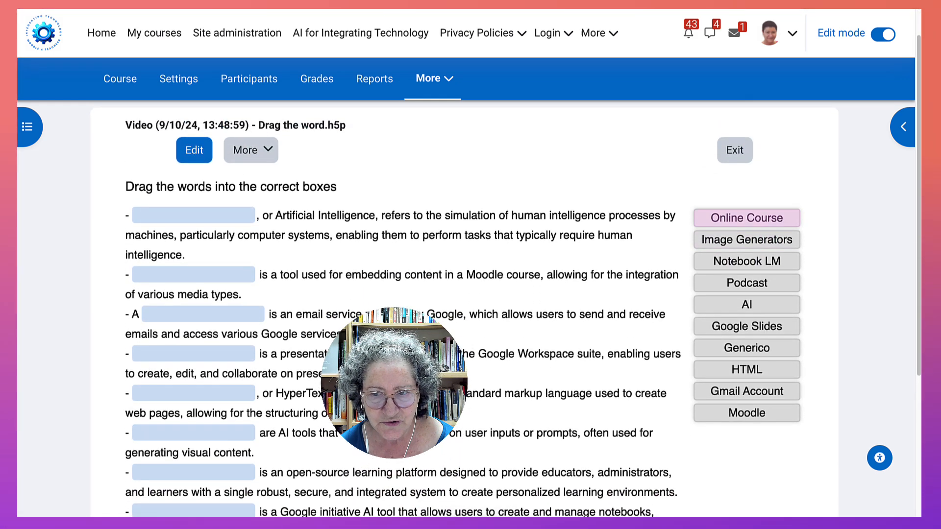
Scroll to the Find the word puzzle with AI, Generico, HTML, Moodle, Podcast, TESOL
scroll(down, 3)
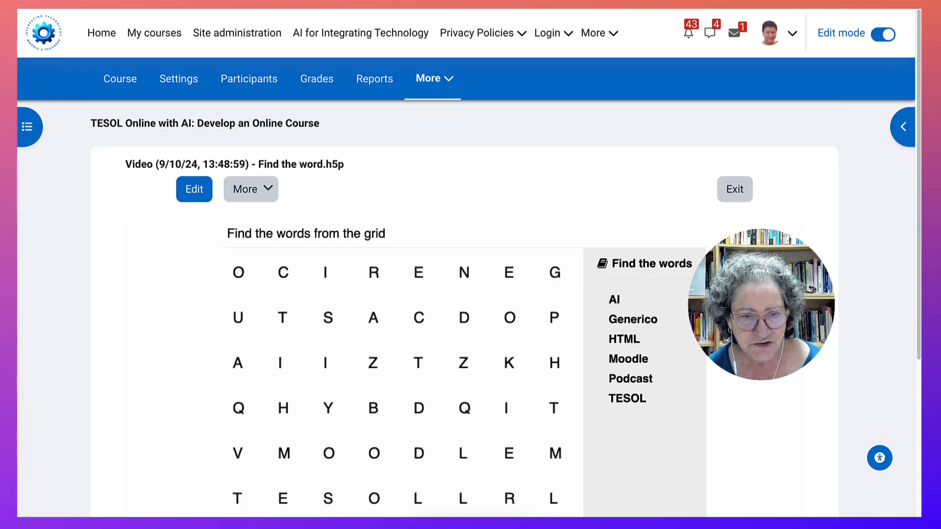
Scroll down past the word search to reach the Glossary.h5p activity
scroll(down, 3)
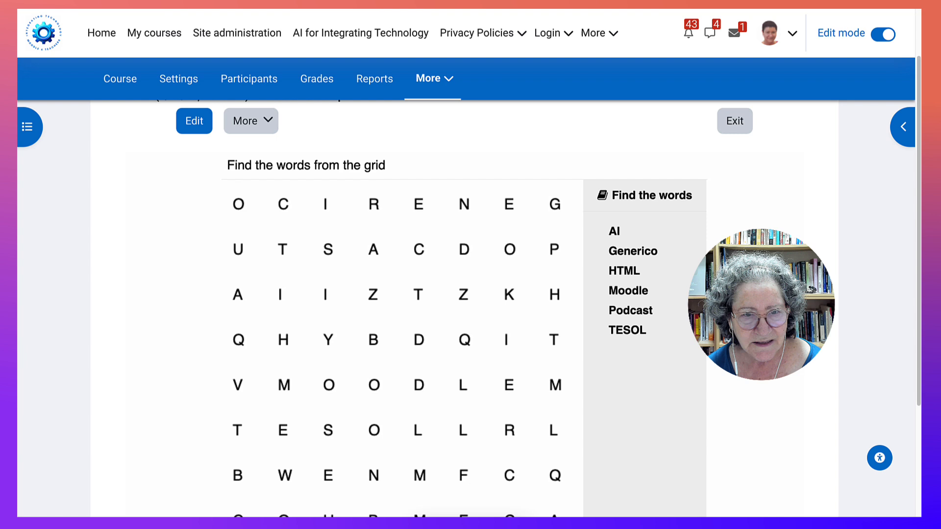
scroll(down, 3)
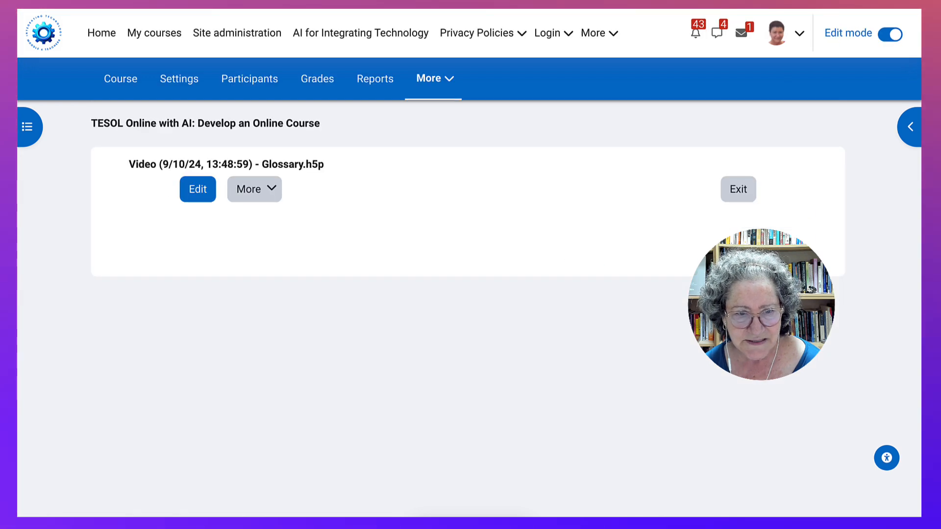
Scroll through the glossary's AI definition and on to the iBook.h5p activity
scroll(down, 3)
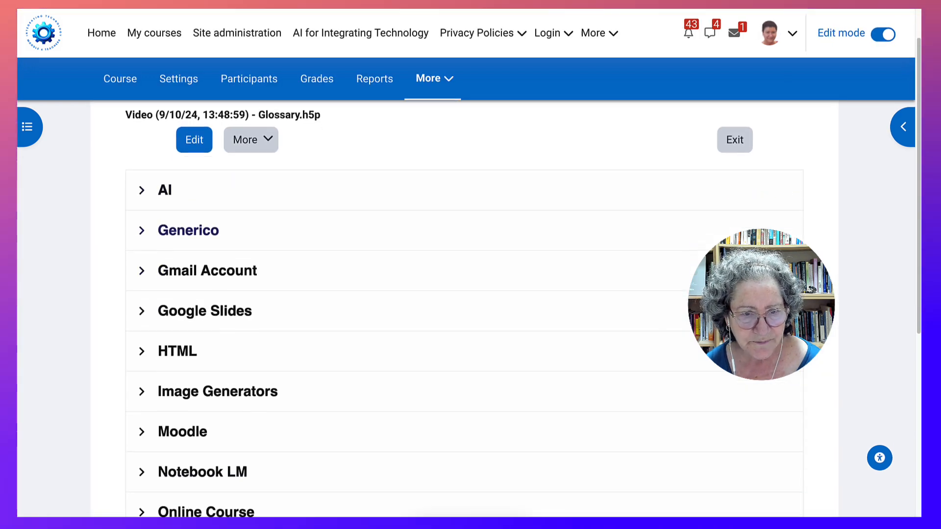
scroll(down, 3)
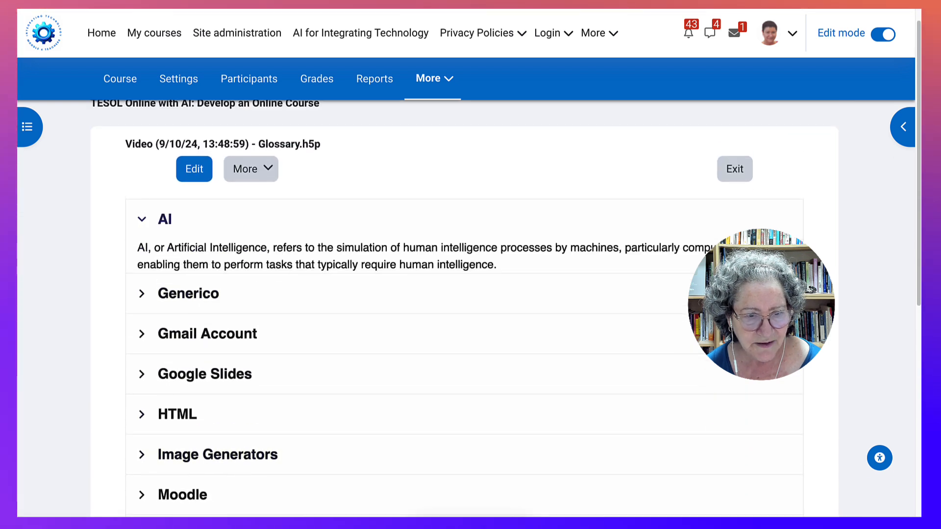
scroll(down, 3)
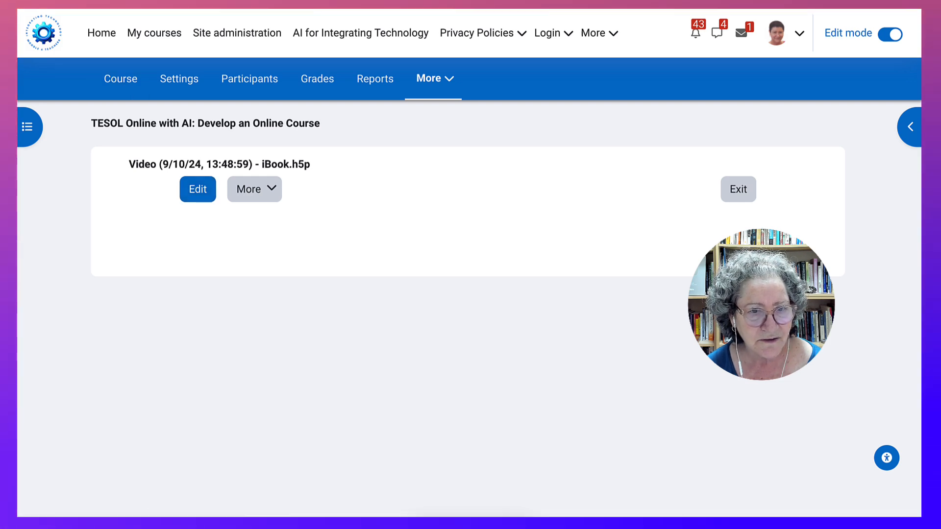
Start the iBook via Let's start and scroll through the NotebookLM podcast video and transcript
scroll(down, 3)
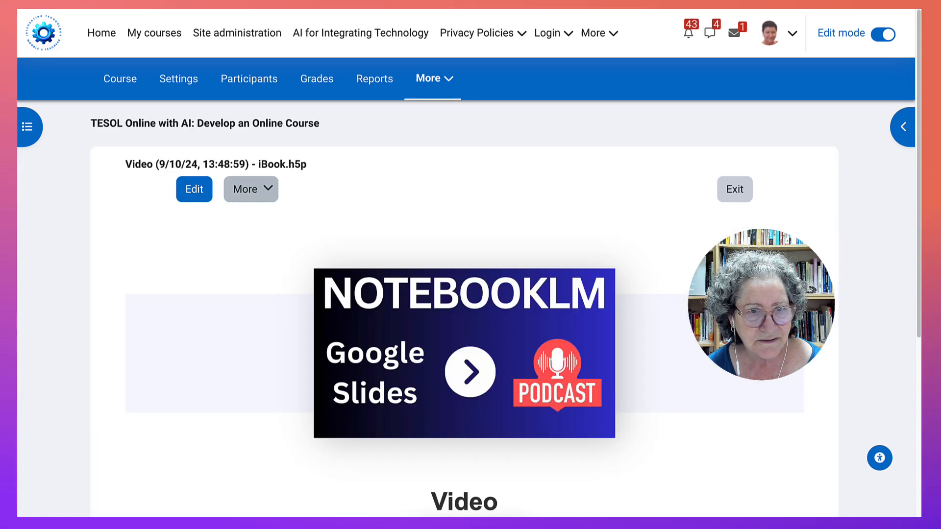
scroll(down, 3)
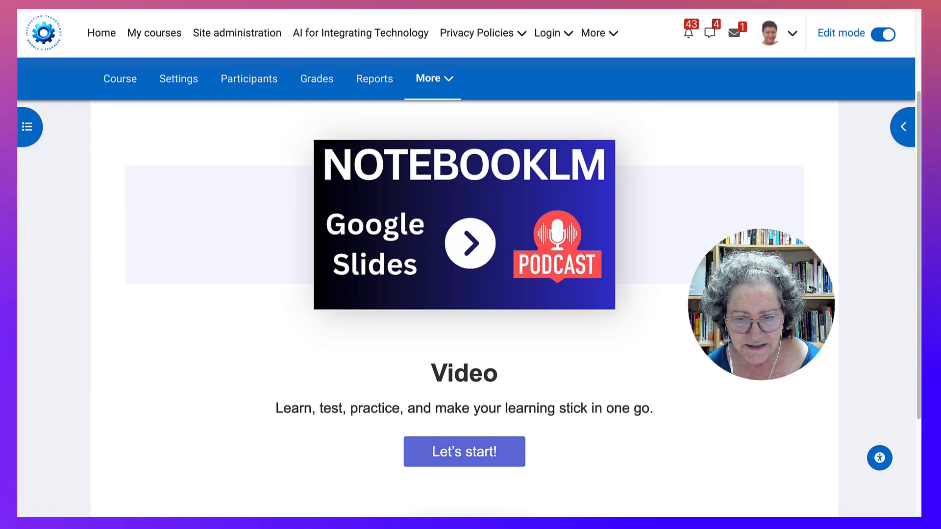
click(464, 451)
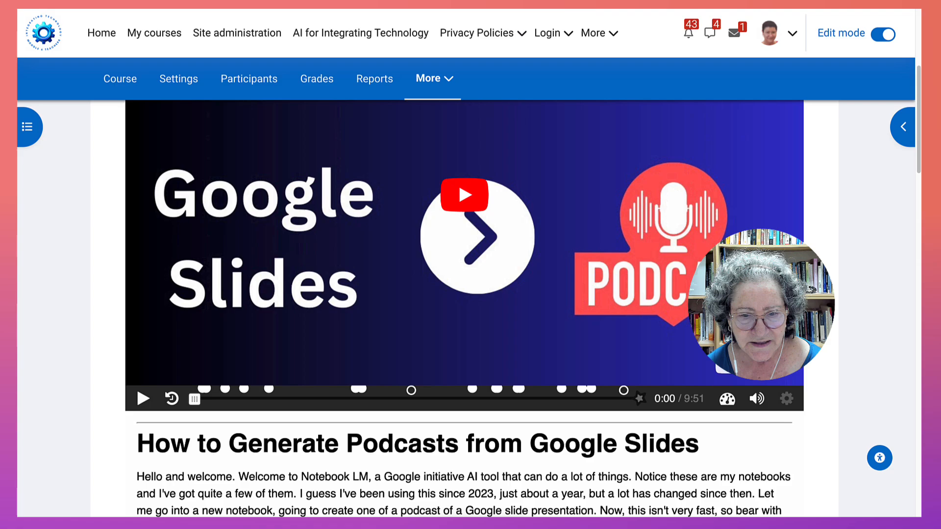
scroll(down, 3)
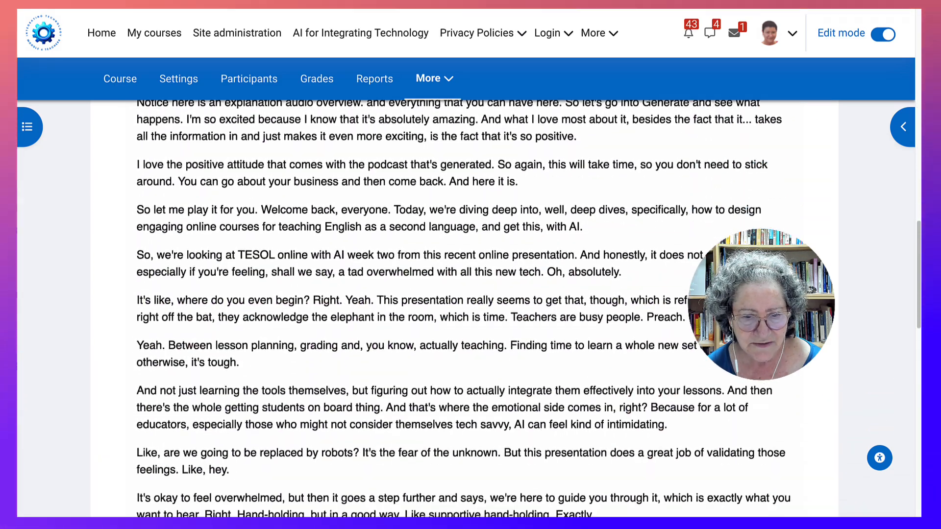
scroll(down, 3)
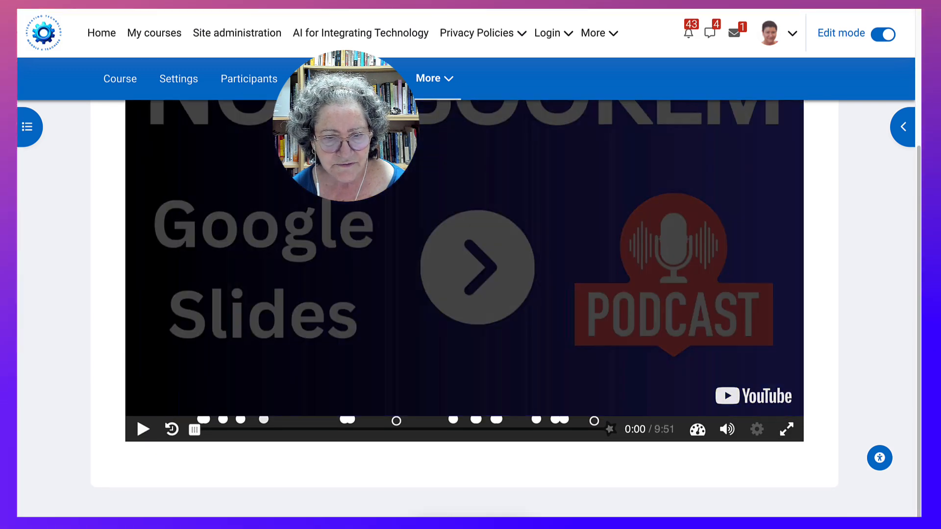
Play the embedded podcast video briefly before moving to Quiz.h5p
click(144, 429)
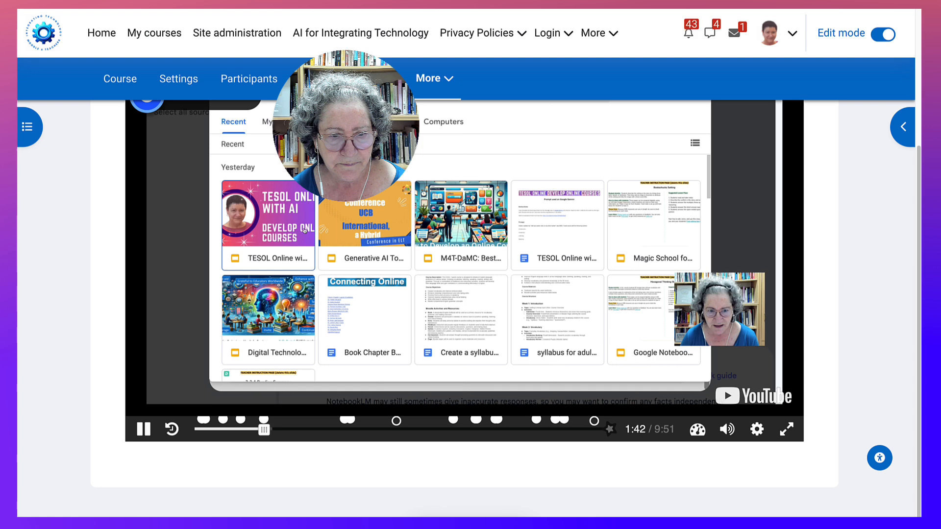
click(143, 429)
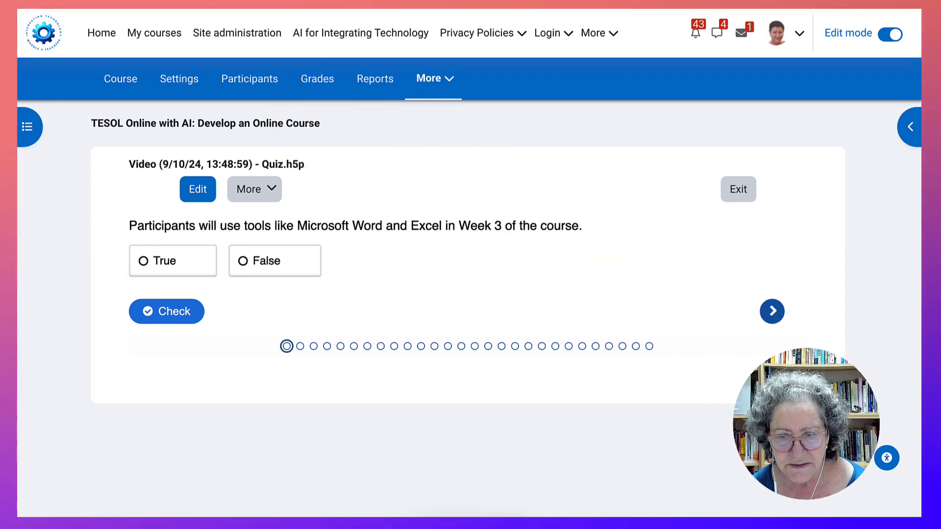
mouse_move(772, 310)
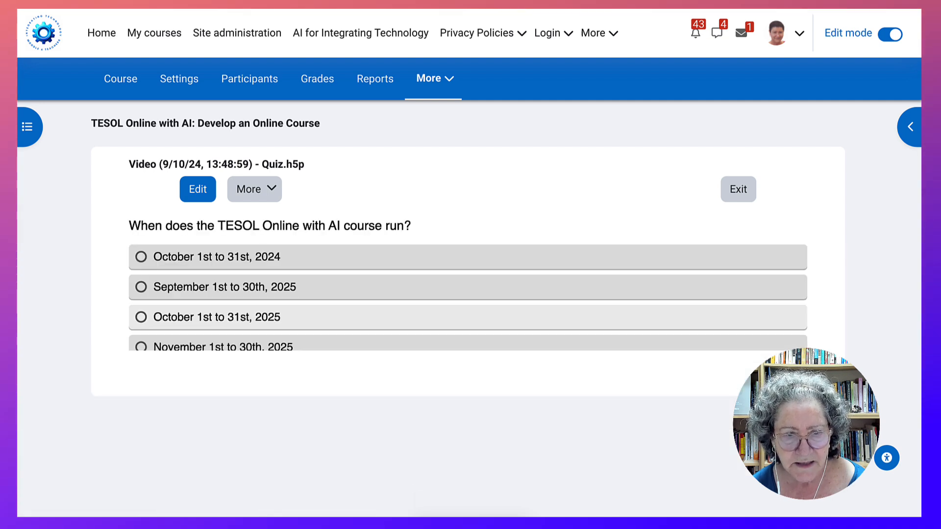
Move on from the quiz question to the Summary.h5p activity
click(141, 317)
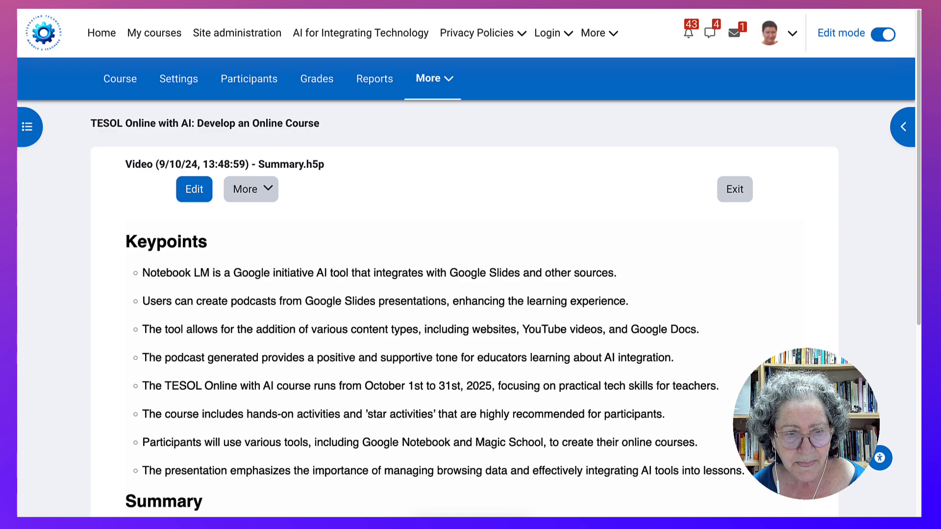
Scroll the summary and show the More options beside Edit for Summary.h5p
scroll(down, 3)
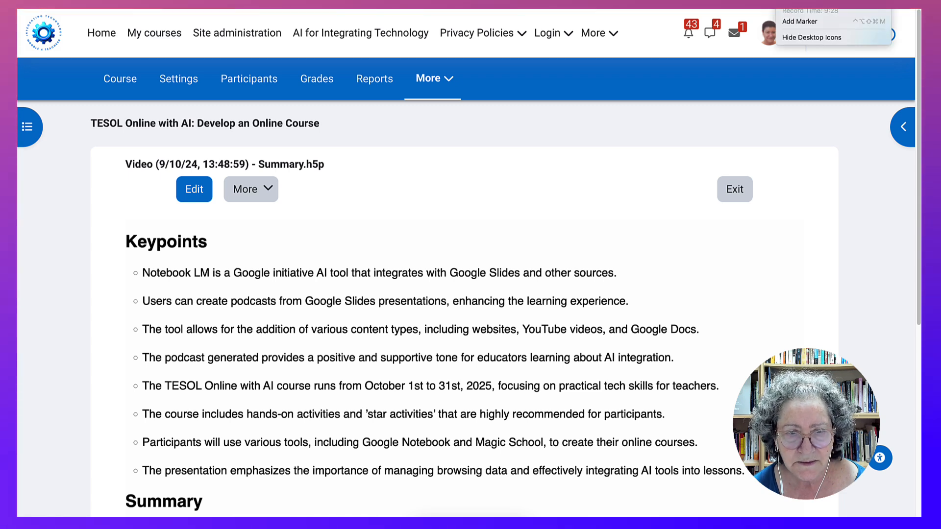
click(250, 189)
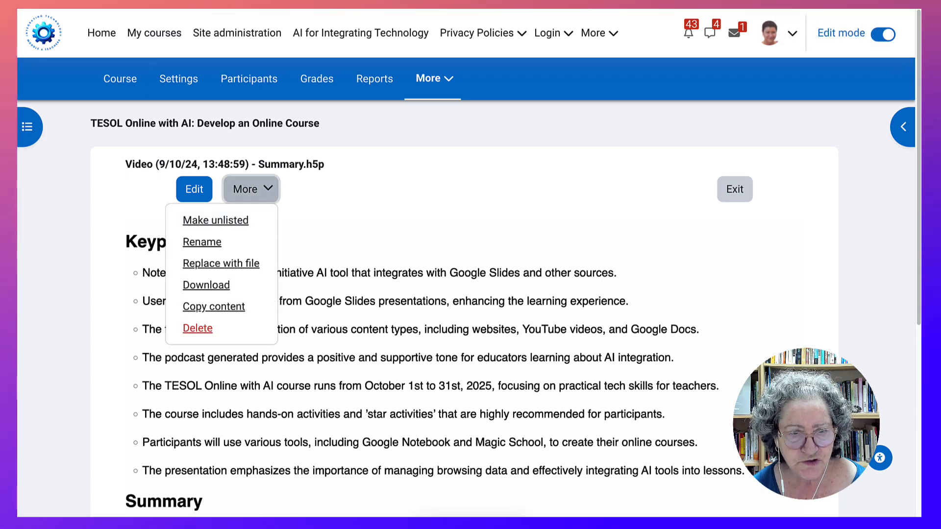
mouse_move(202, 242)
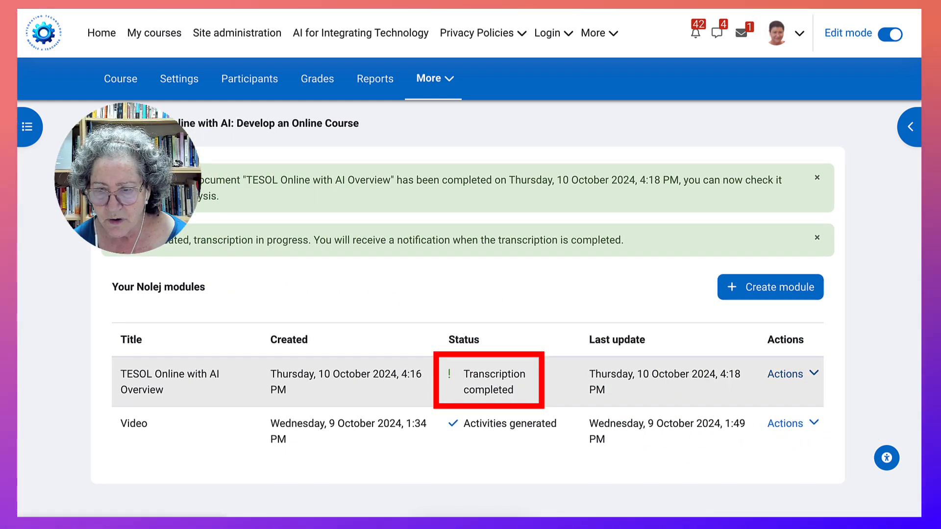
Review the TESOL Online with AI Overview transcription via Actions > Edit and confirm Start analysis
click(788, 374)
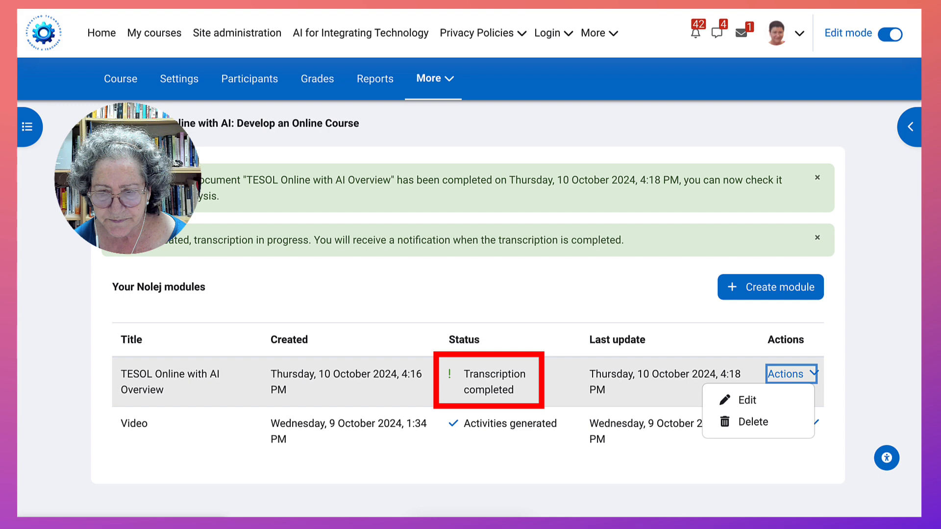
click(791, 373)
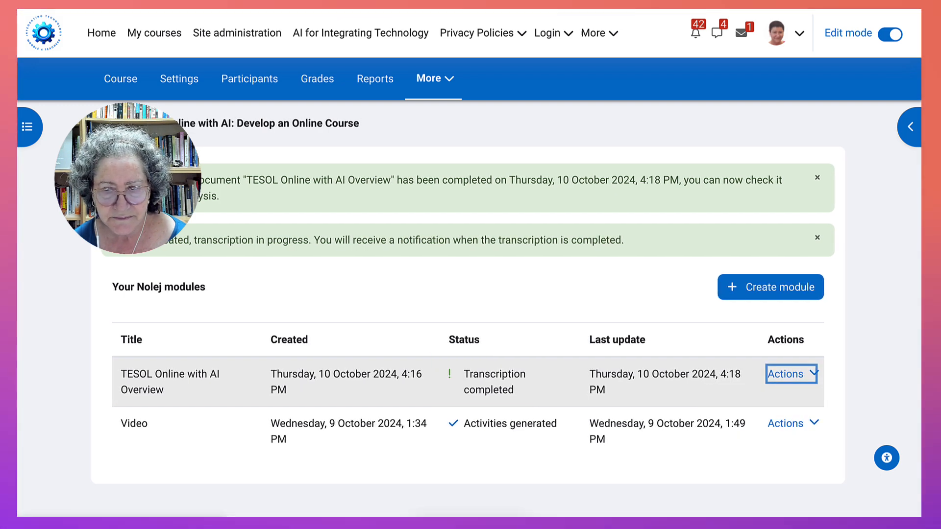
click(791, 373)
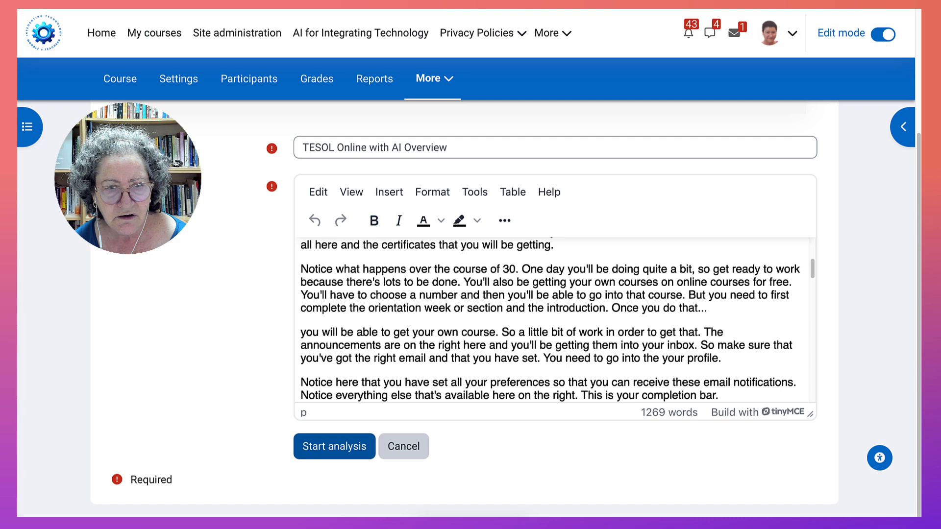
click(334, 446)
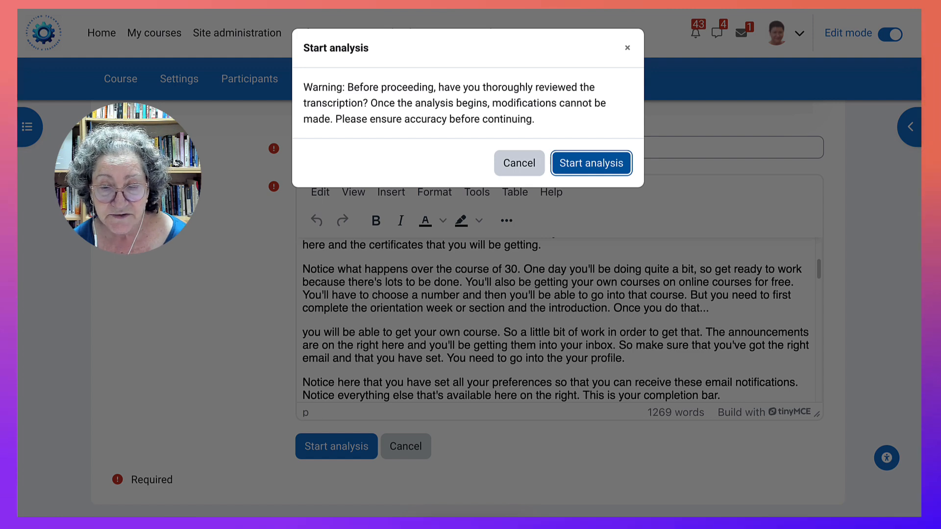
click(590, 164)
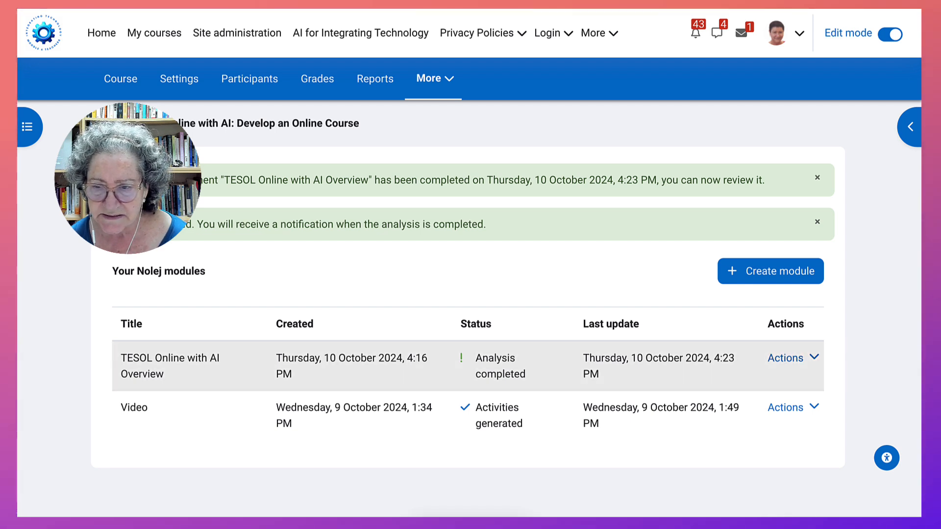
Show the Actions menu for the analysed TESOL Online with AI Overview module
click(789, 358)
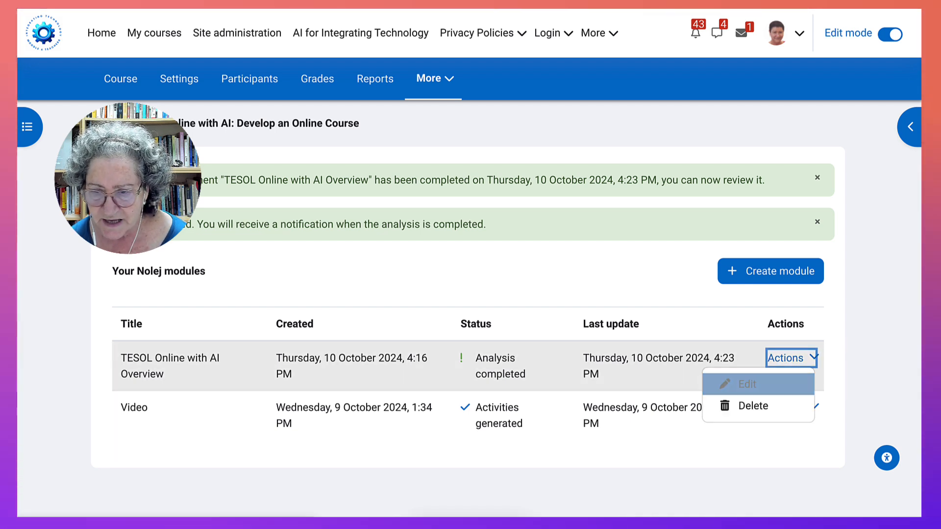
Review the module's Concepts list to the bottom and save it, getting the Concepts saved message
click(791, 358)
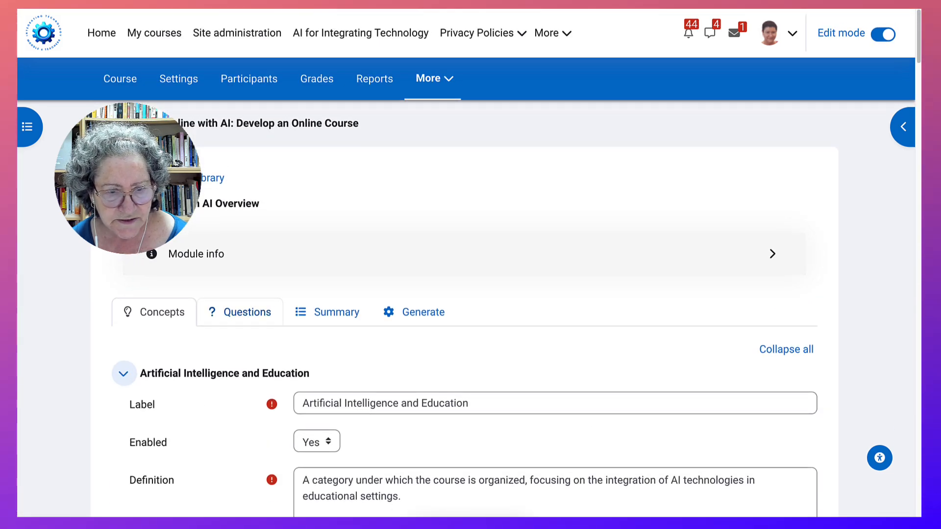
scroll(down, 3)
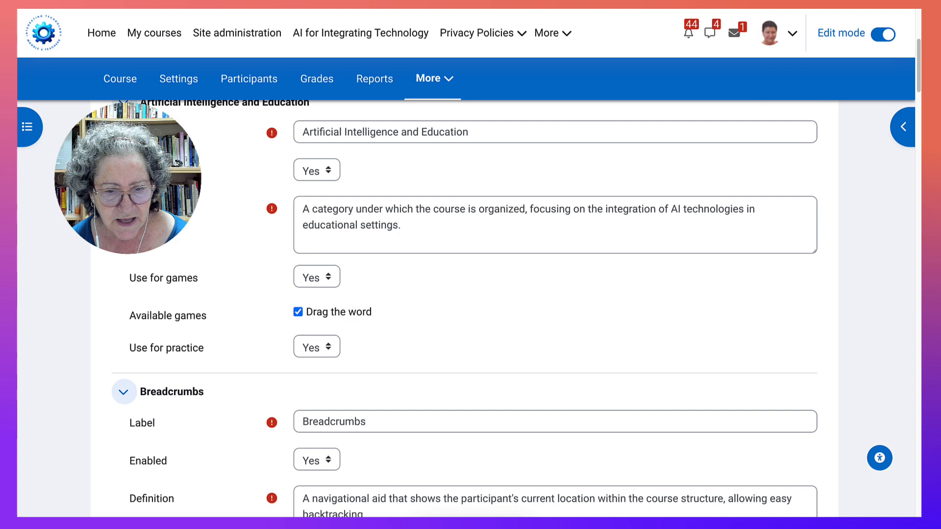
scroll(down, 3)
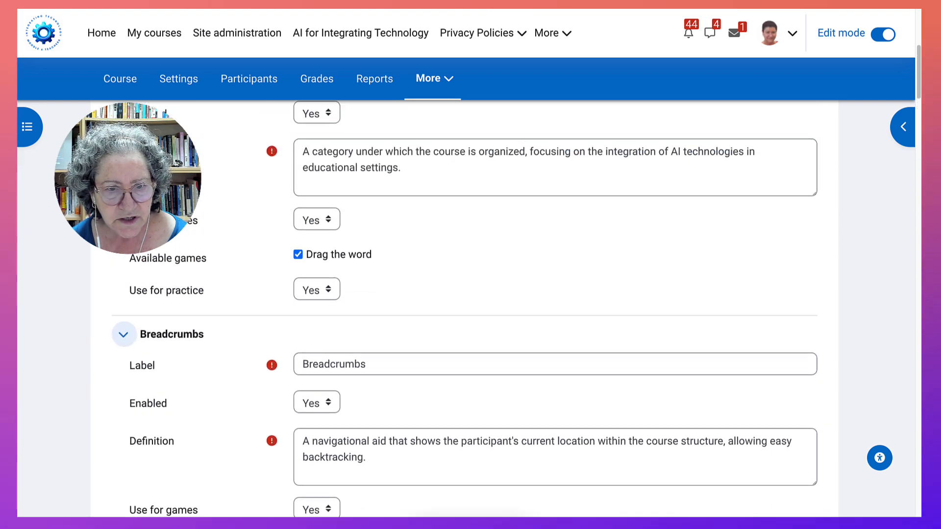
scroll(down, 3)
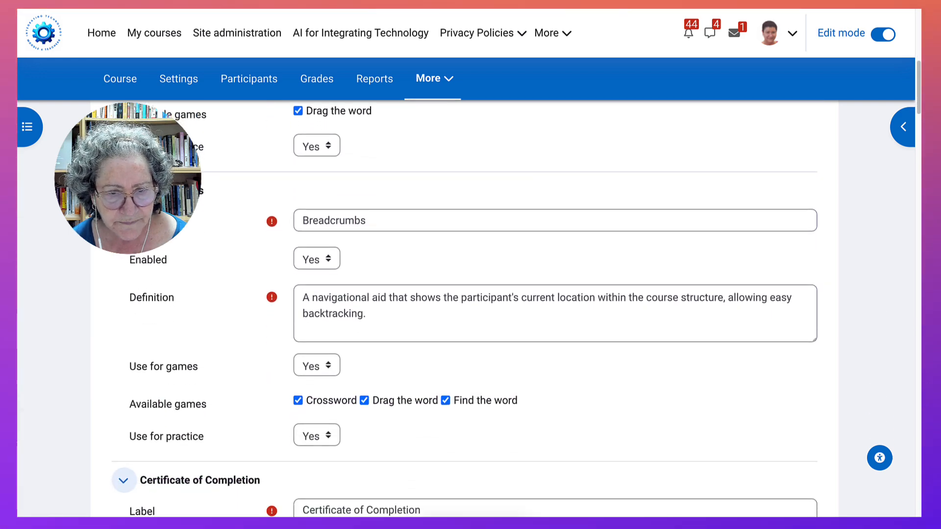
scroll(down, 3)
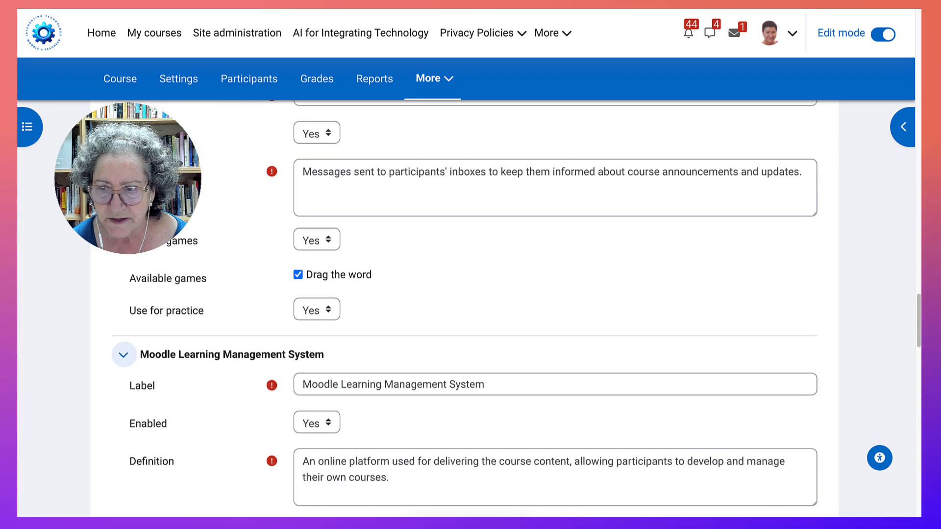
scroll(down, 3)
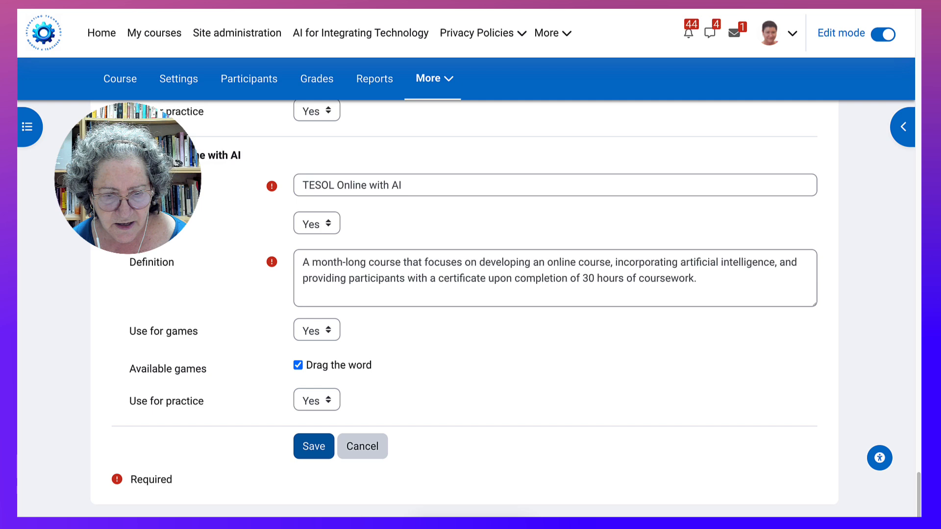
click(314, 448)
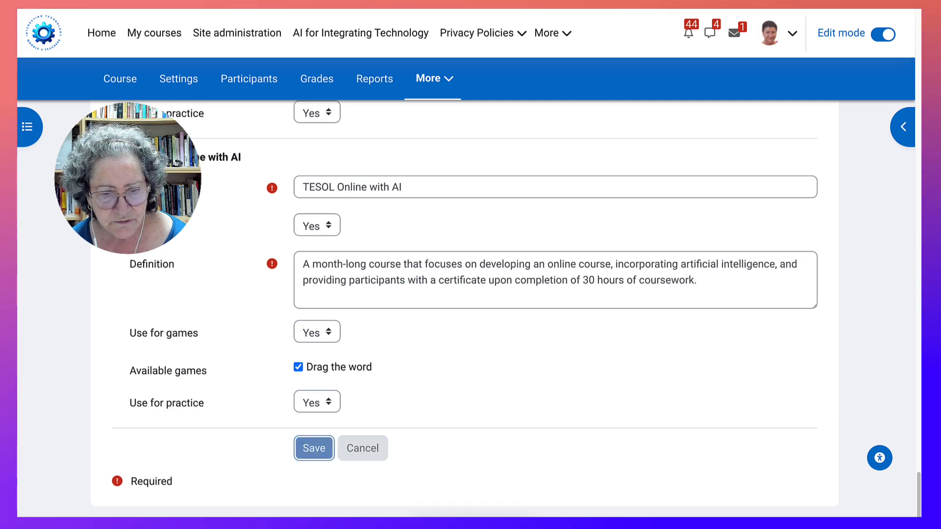
click(314, 448)
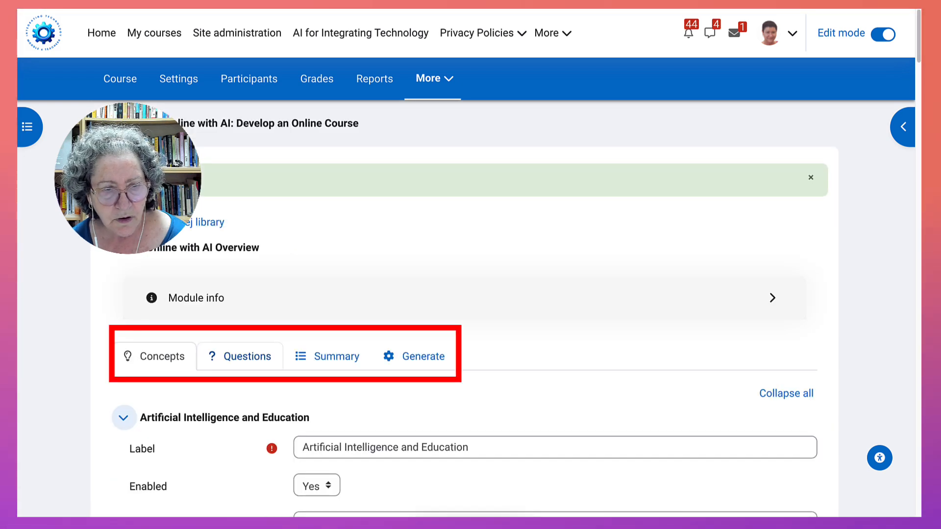
click(239, 356)
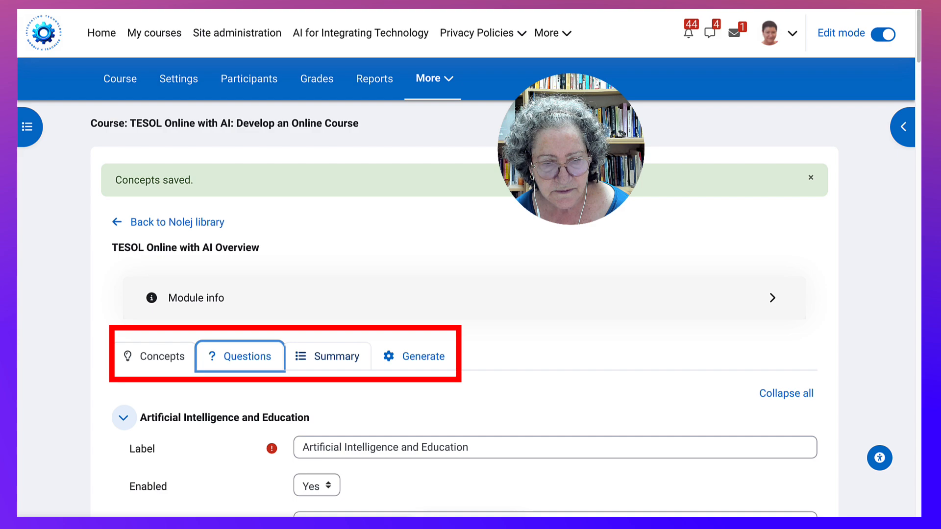
Review and save the generated Questions, then view the module's Summary with its course overview text
scroll(down, 3)
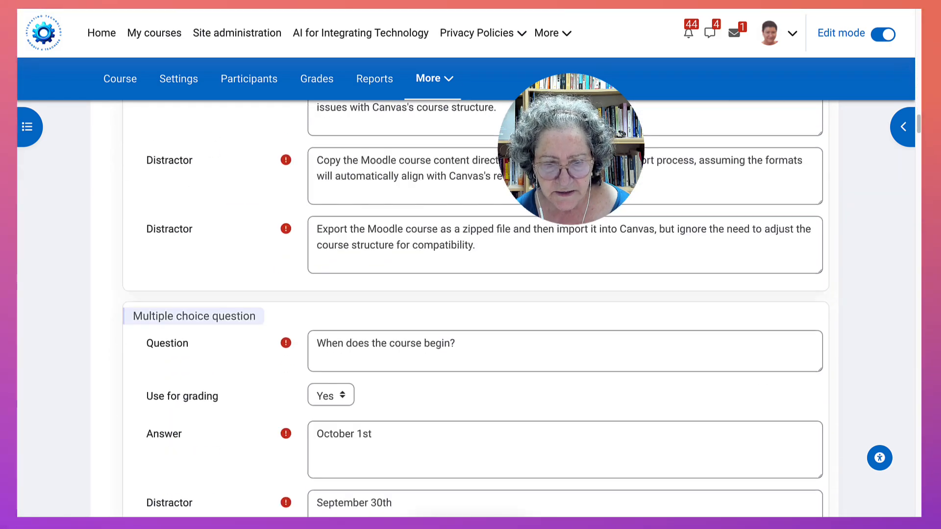
scroll(down, 3)
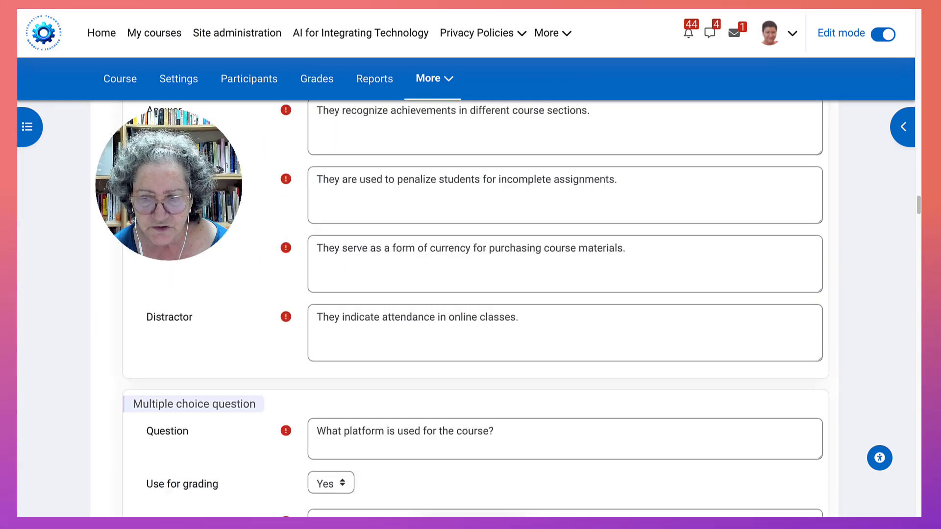
scroll(down, 3)
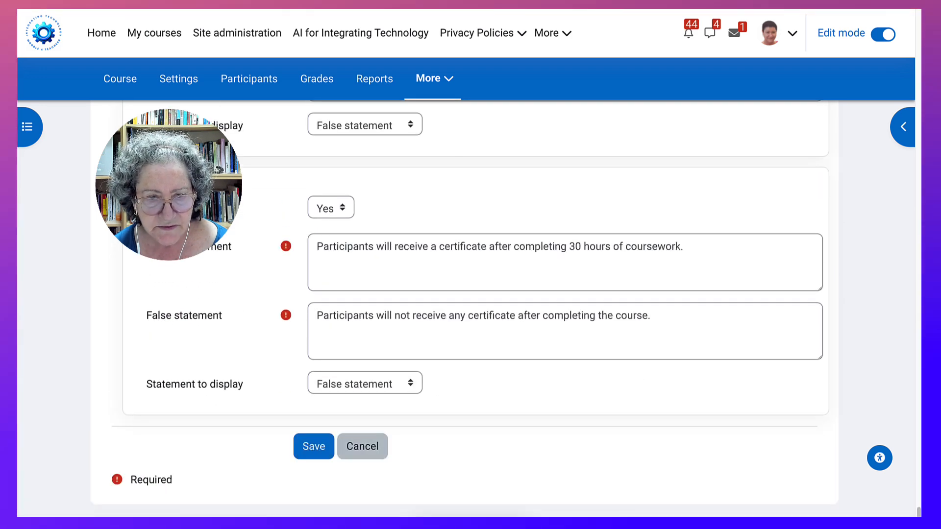
click(314, 447)
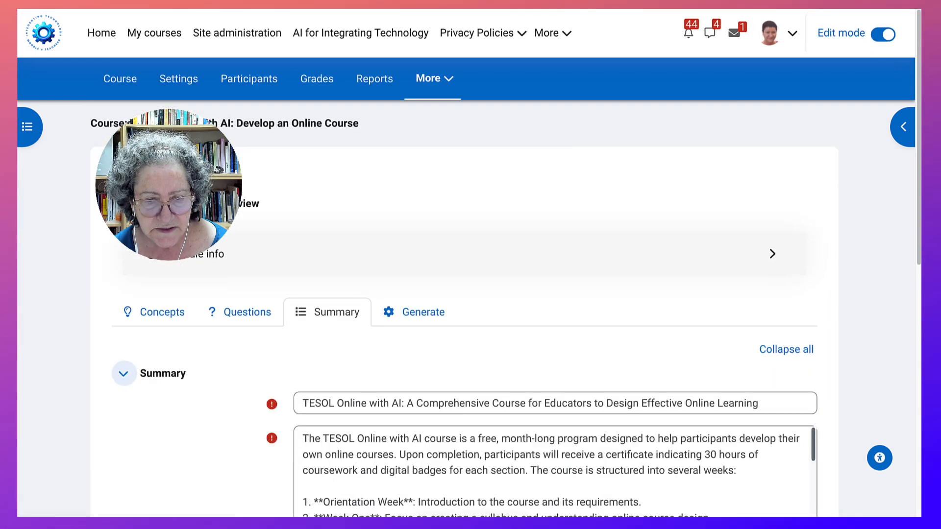
scroll(down, 3)
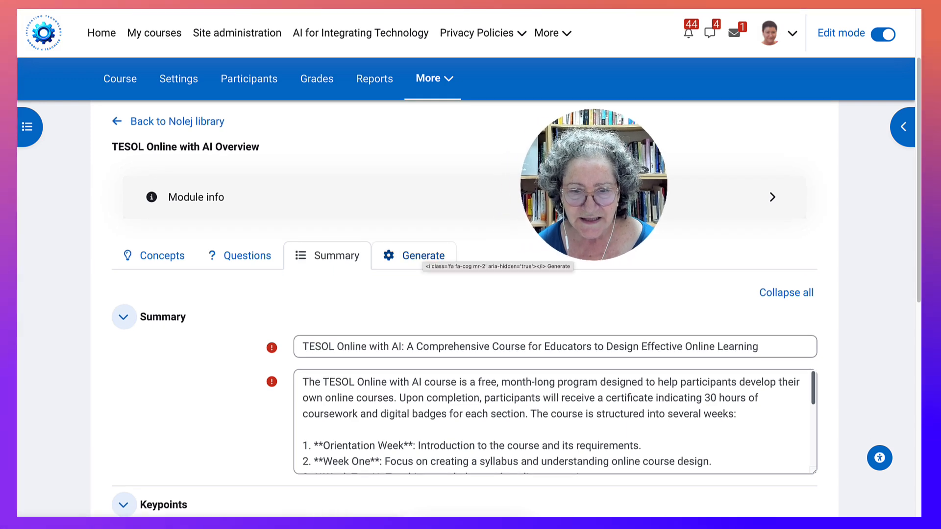
click(415, 255)
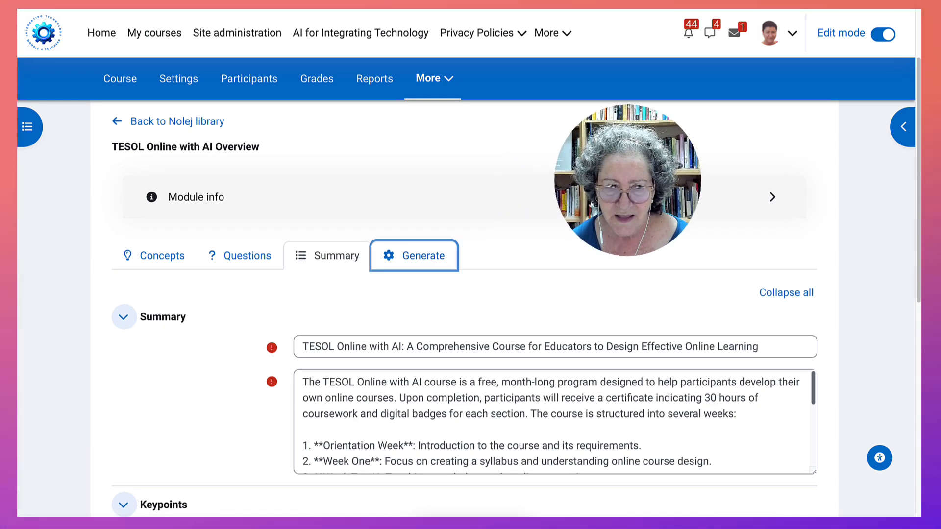
Launch Generate activities for the TESOL module with the conceptual assessment at 29 questions
click(424, 255)
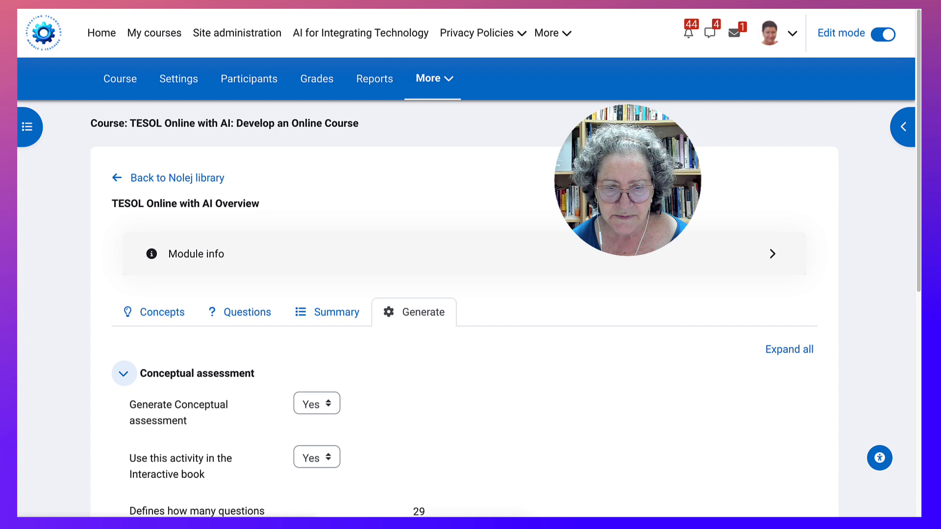
scroll(down, 3)
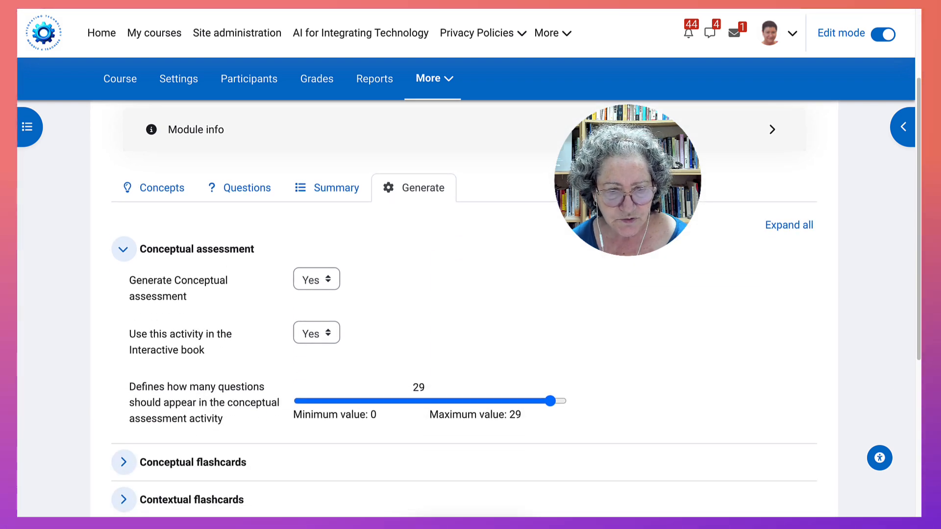
scroll(down, 3)
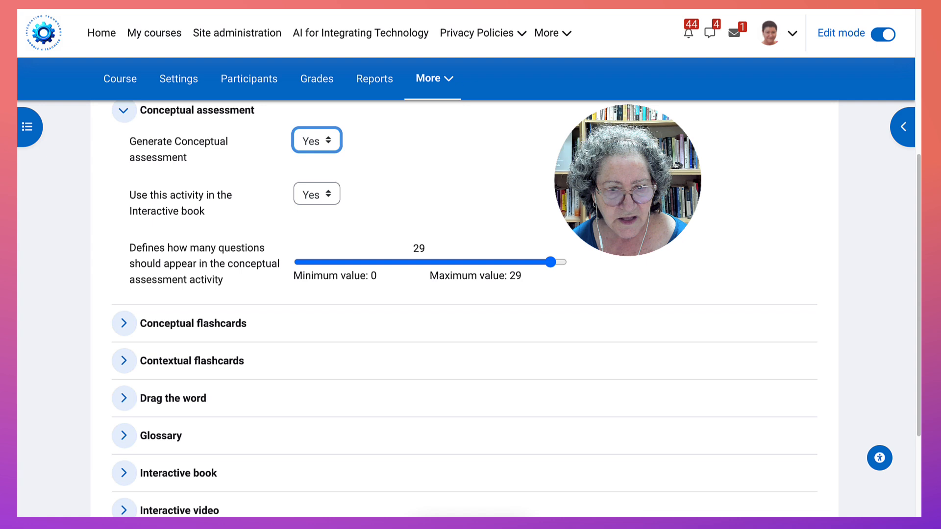
scroll(down, 3)
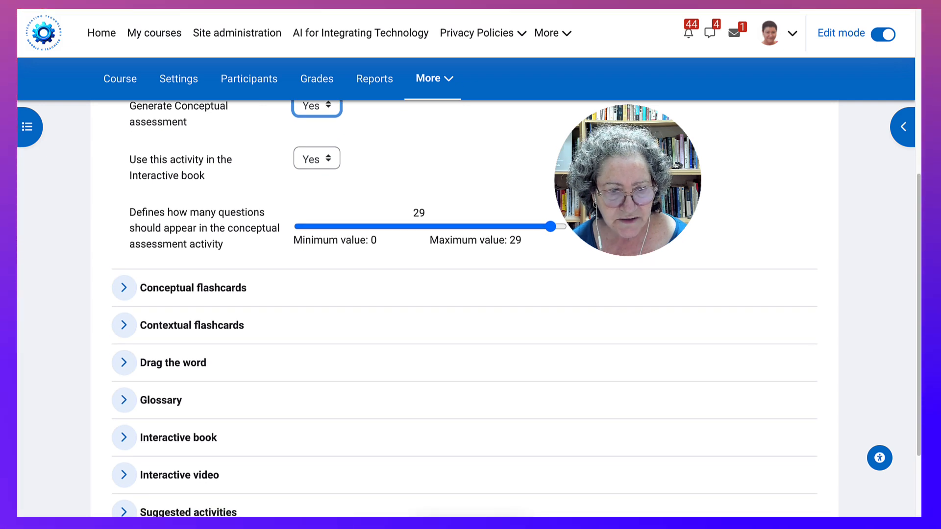
scroll(down, 3)
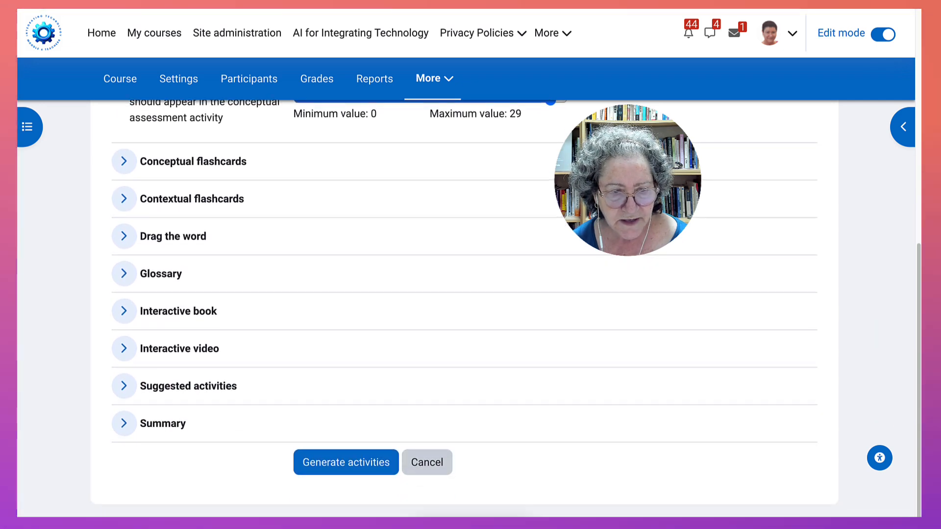
click(346, 462)
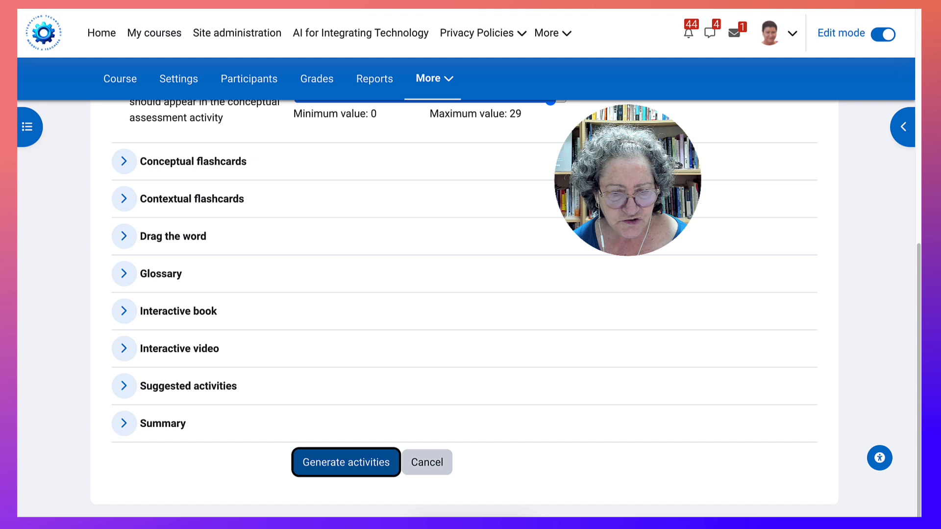
click(345, 462)
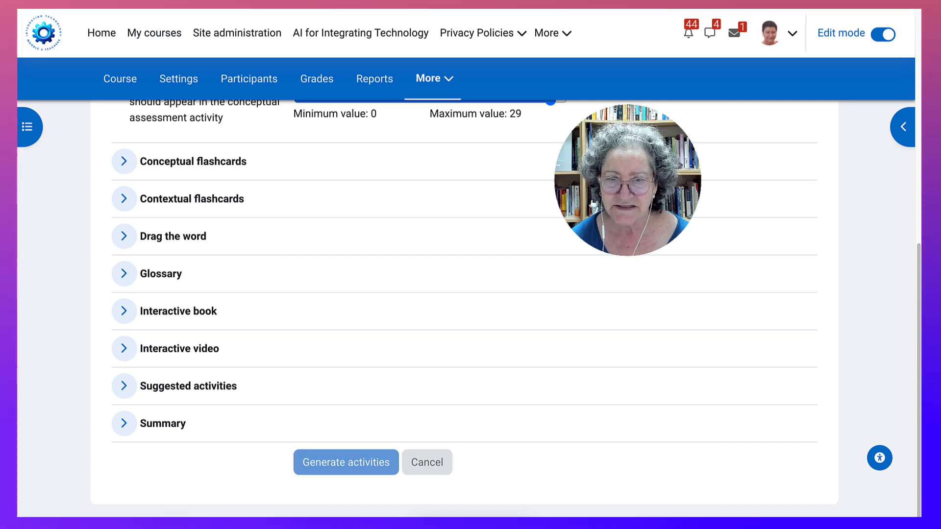
click(346, 462)
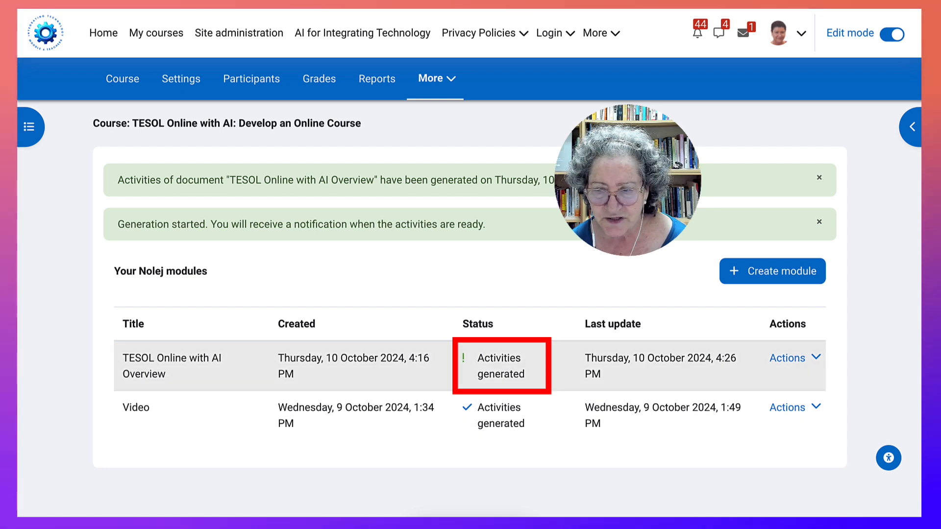
Reach the course Content bank listing the generated TESOL Online and Video H5P items
click(793, 358)
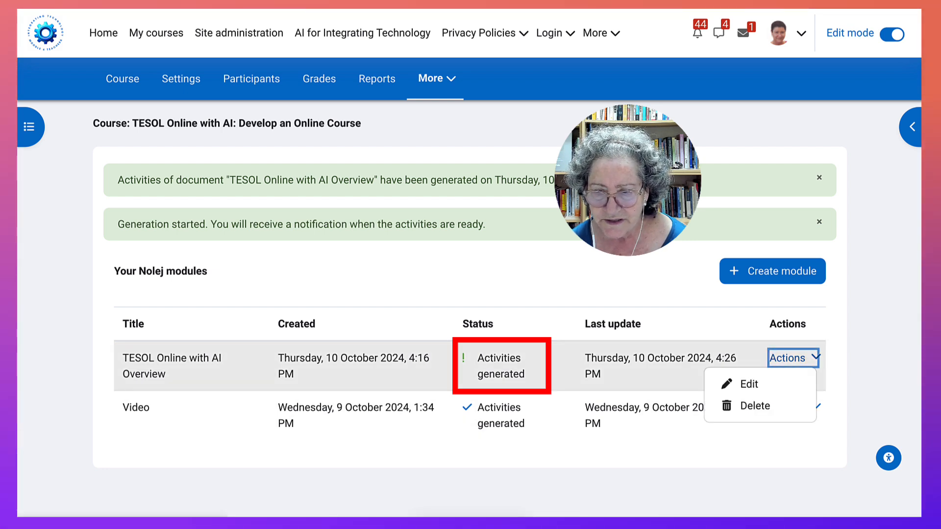
click(792, 319)
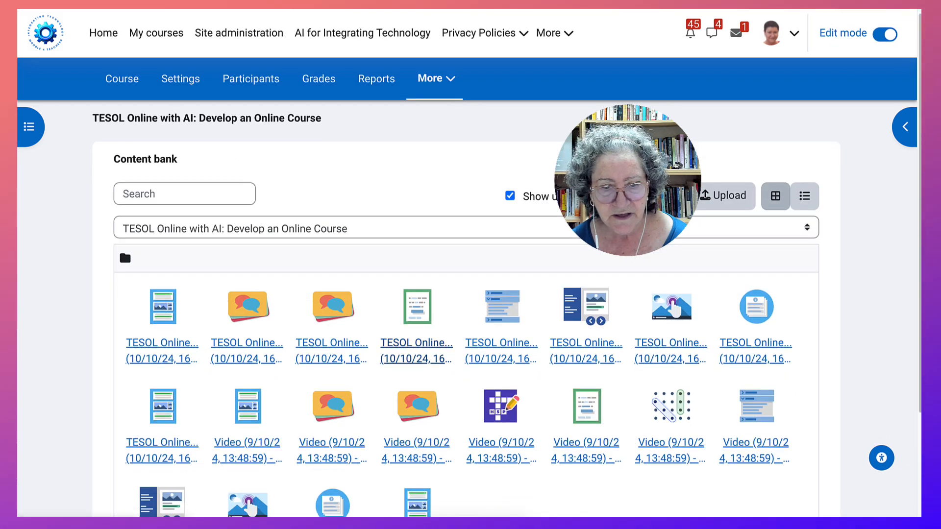
Bring up the course's More list offering the Nolej library over the Content bank
scroll(down, 3)
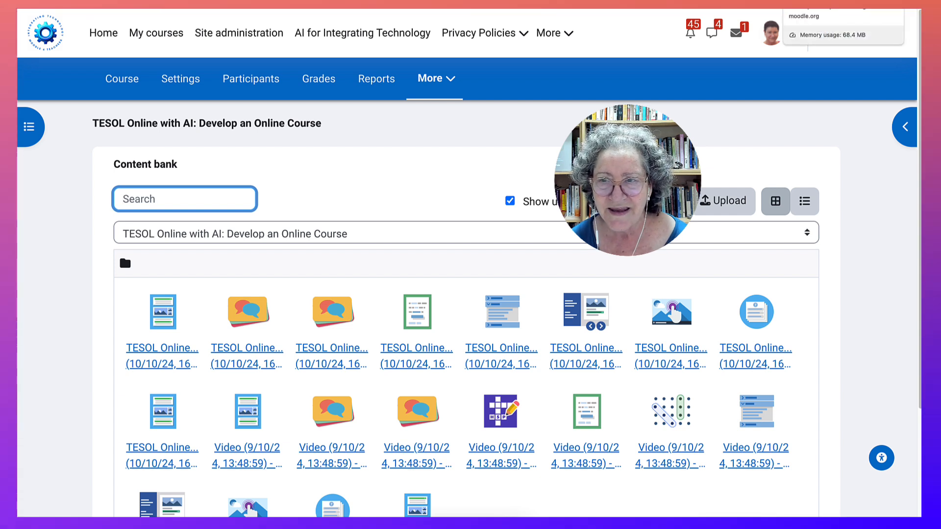
click(888, 34)
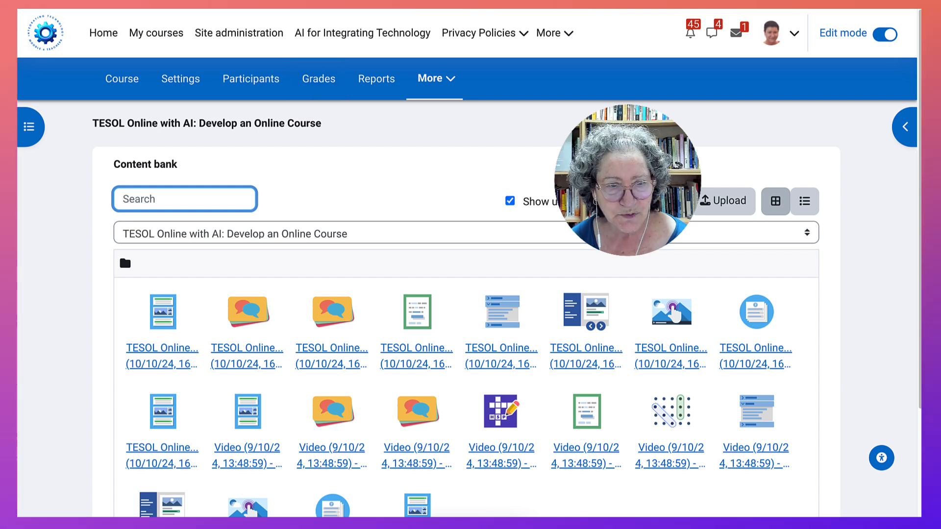
click(434, 79)
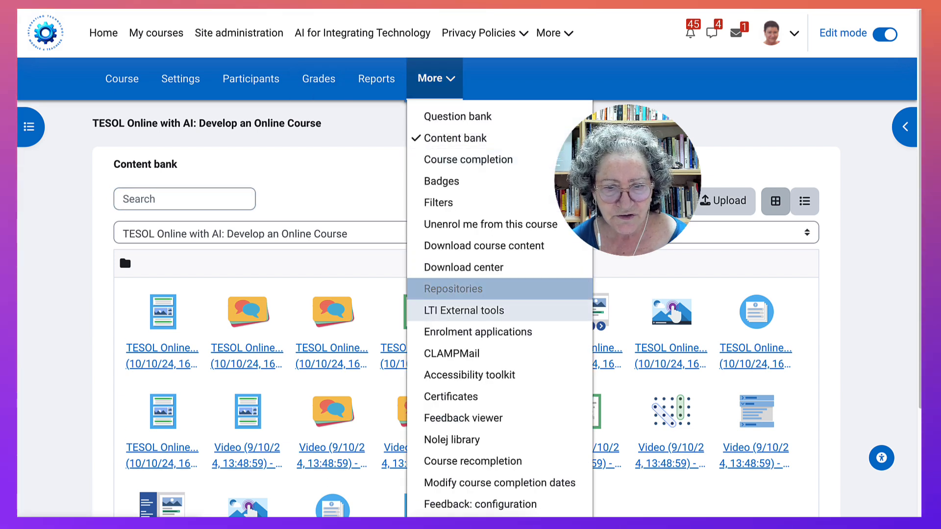
mouse_move(451, 439)
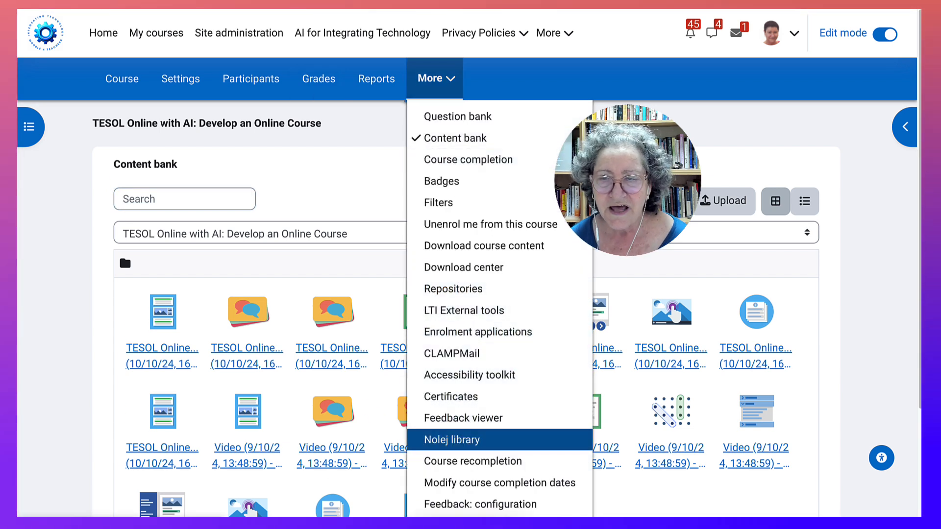